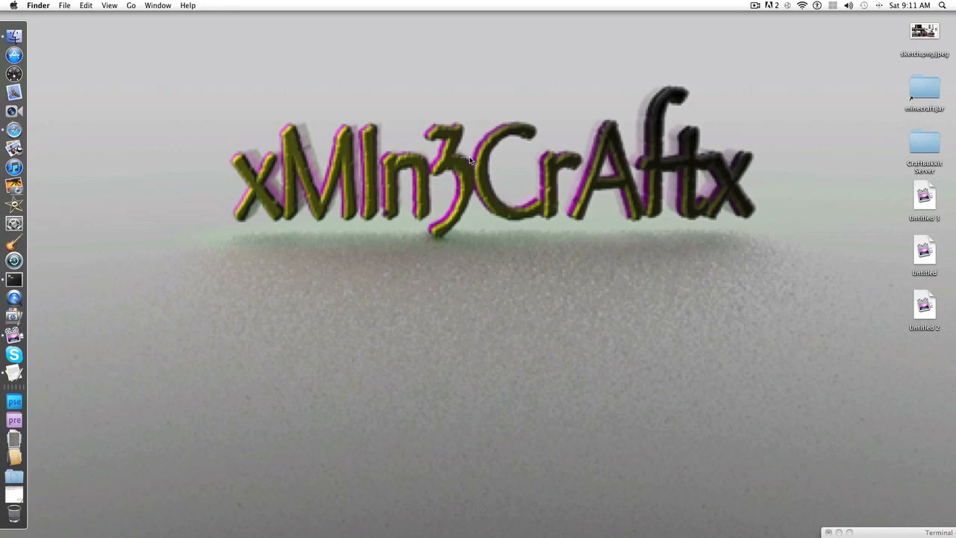
mouse_move(392, 132)
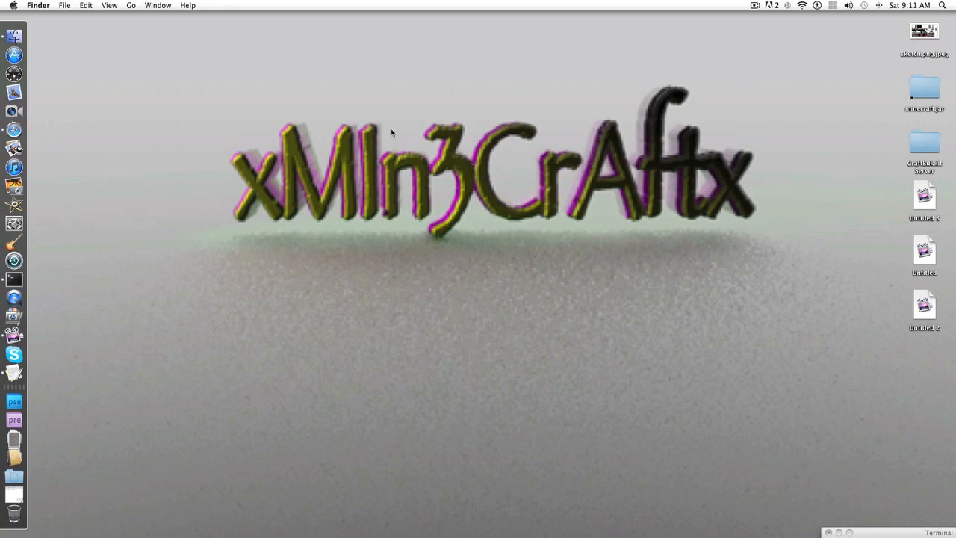
mouse_move(502, 139)
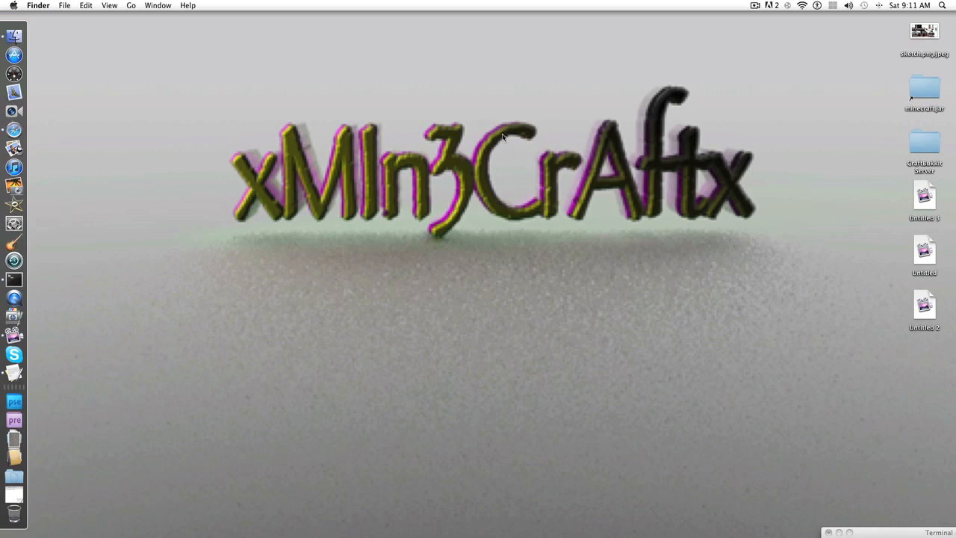
mouse_move(511, 145)
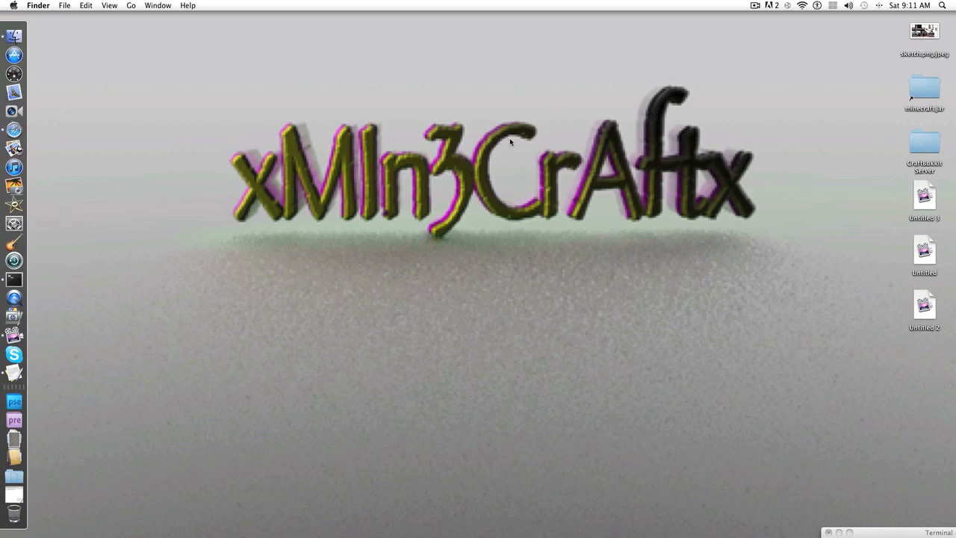
mouse_move(506, 140)
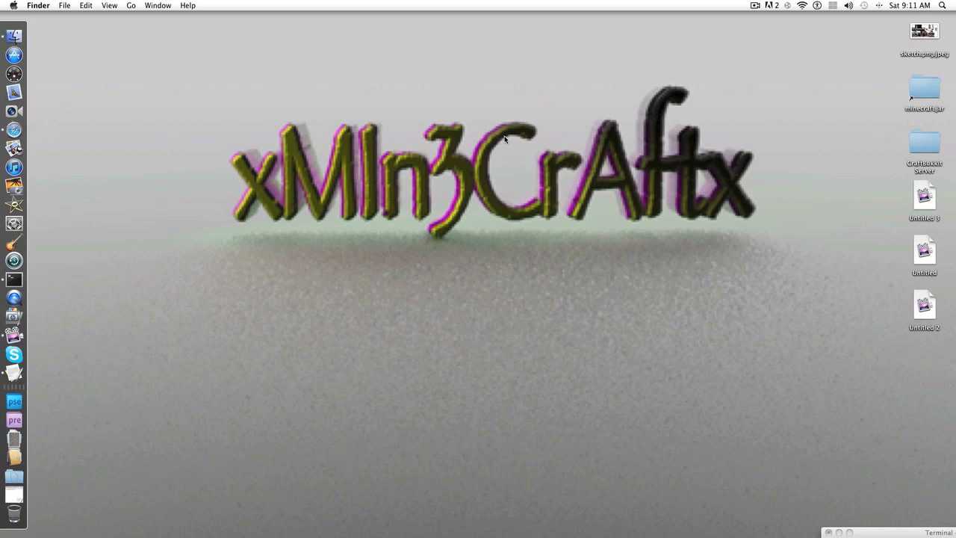
mouse_move(534, 141)
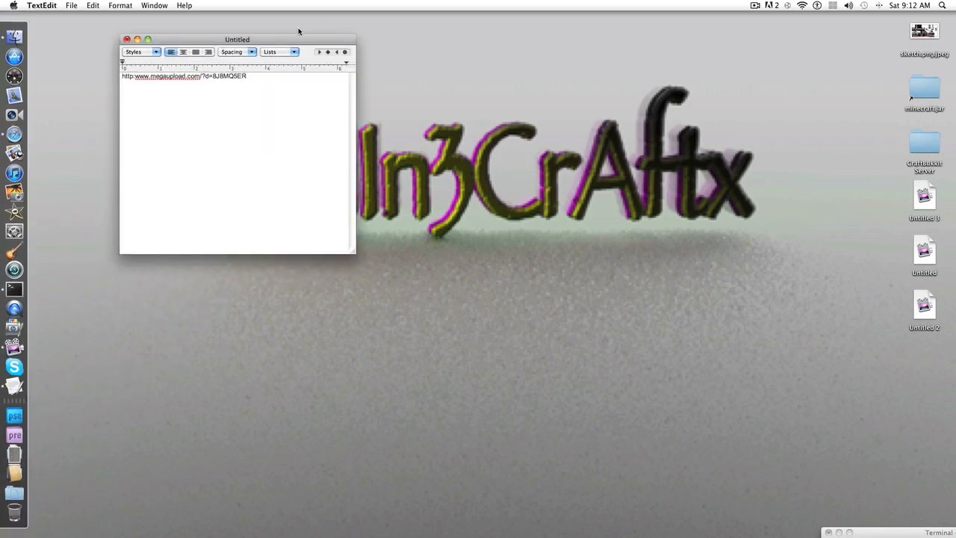
Copy the megaupload URL from the TextEdit note and switch to Safari
left_click_drag(237, 39, 651, 34)
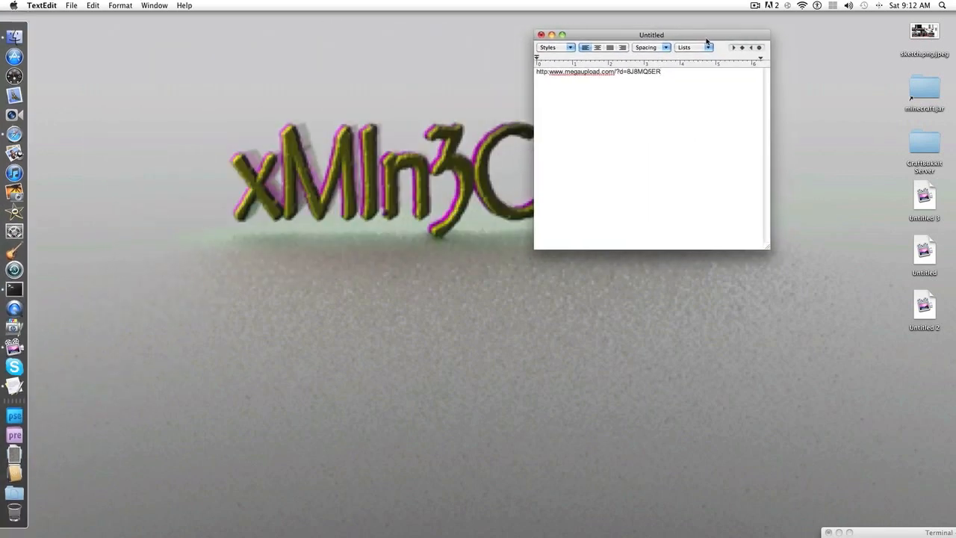
left_click_drag(651, 34, 490, 38)
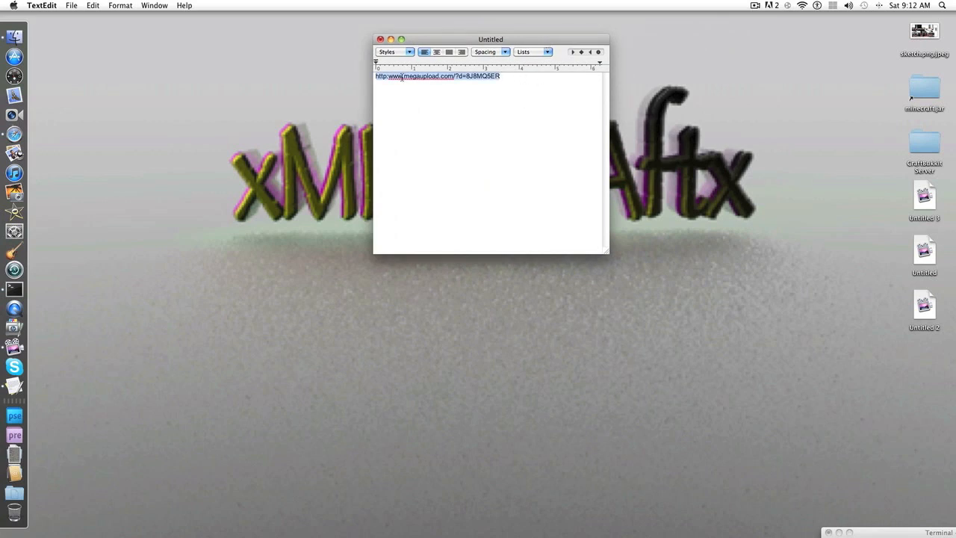
right_click(407, 77)
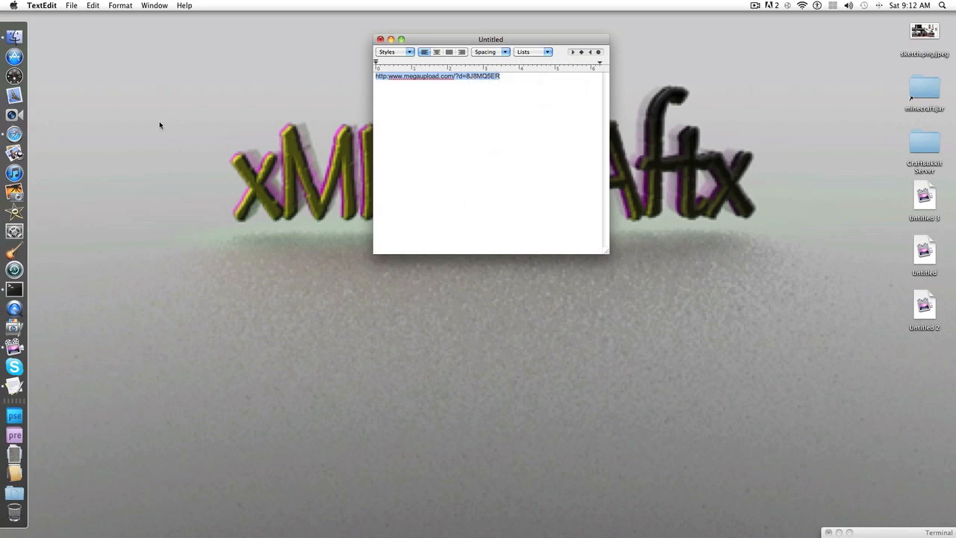
left_click(11, 134)
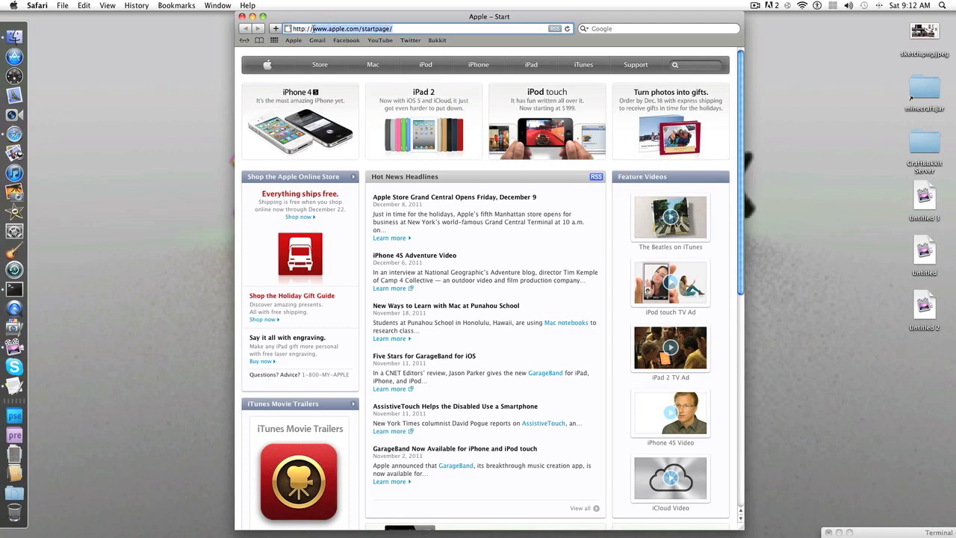
Paste the megaupload link into Safari's address bar, load it, and return to Finder
right_click(314, 28)
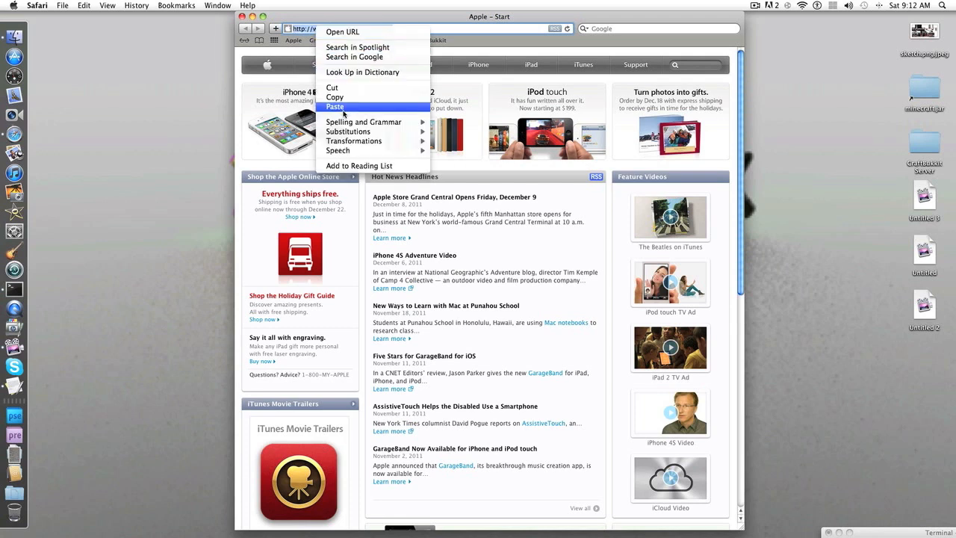
left_click(334, 107)
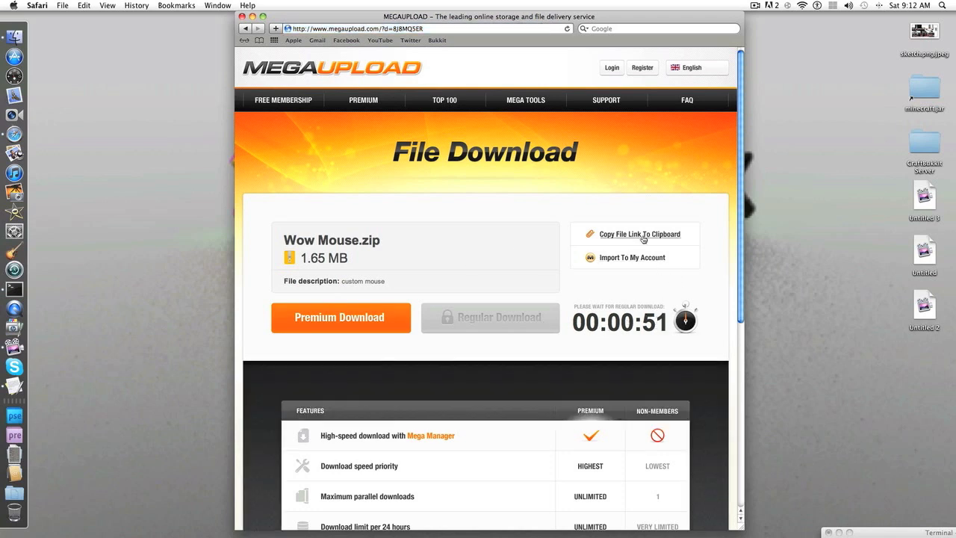
mouse_move(655, 276)
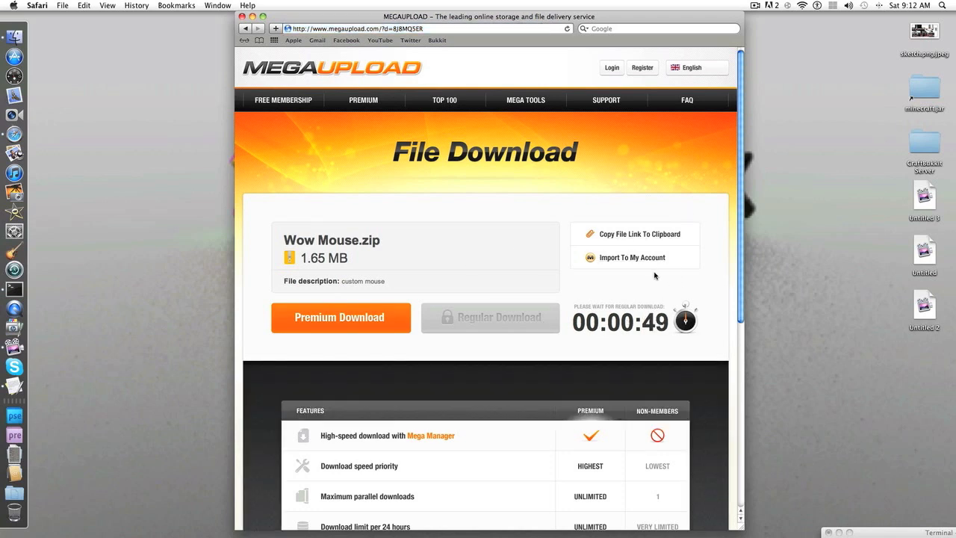
mouse_move(817, 313)
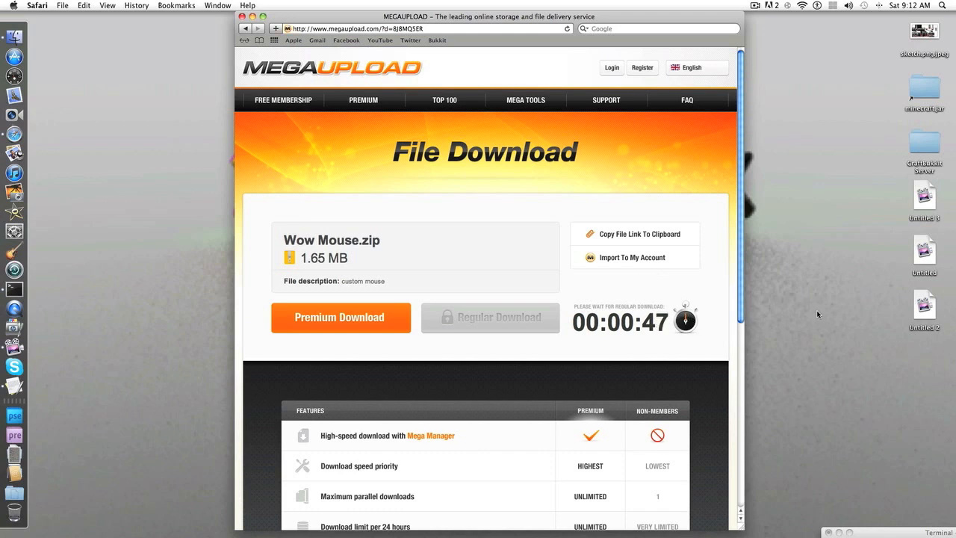
mouse_move(800, 134)
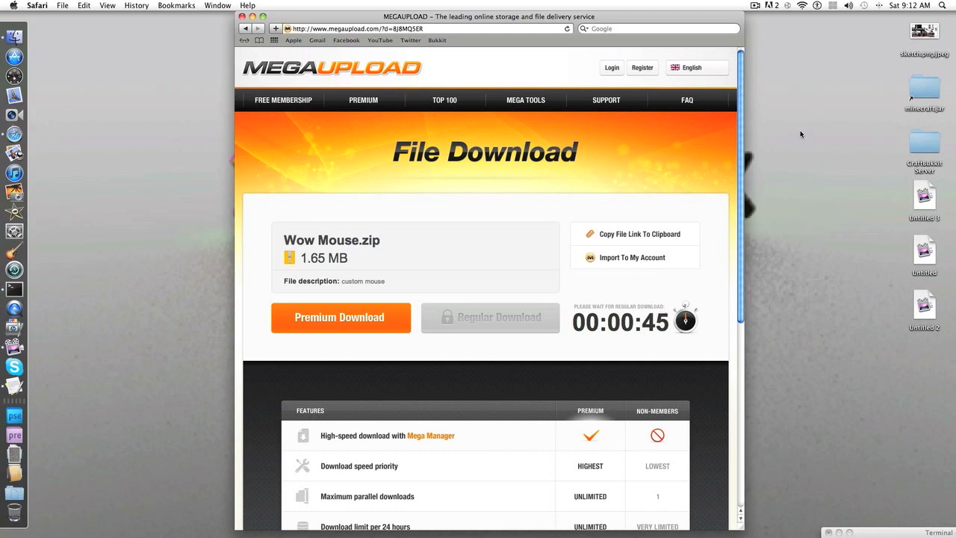
left_click(756, 6)
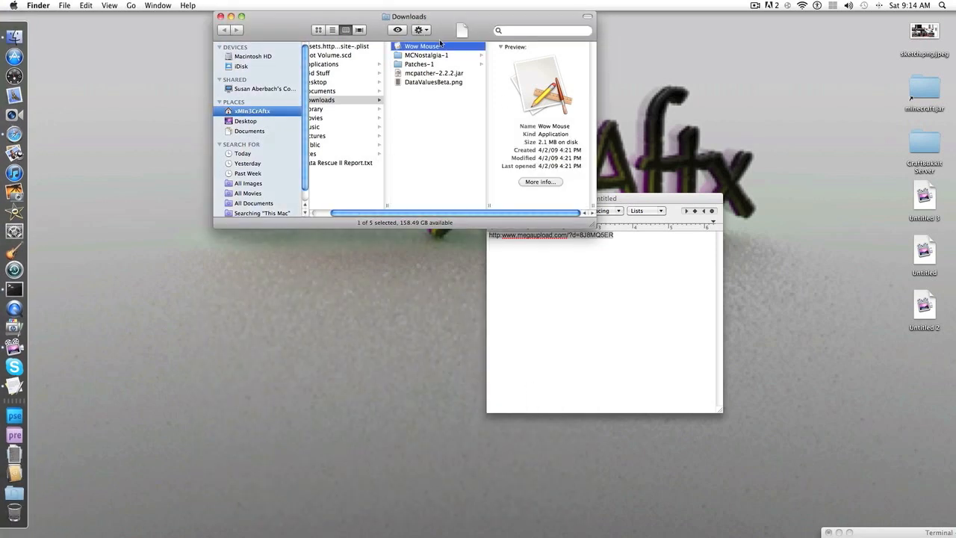
Show the Wow Mouse app's package contents and go into its Resources folder
right_click(420, 47)
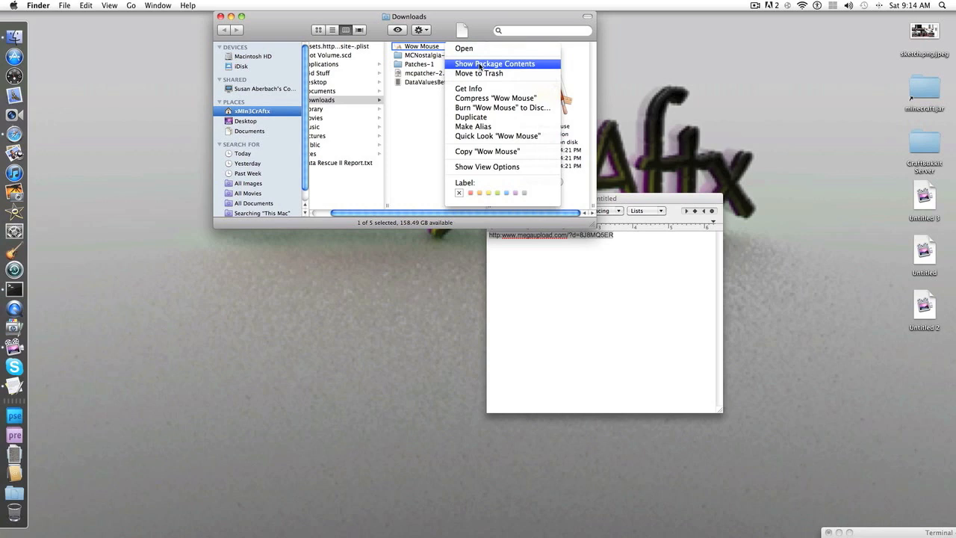
left_click(499, 63)
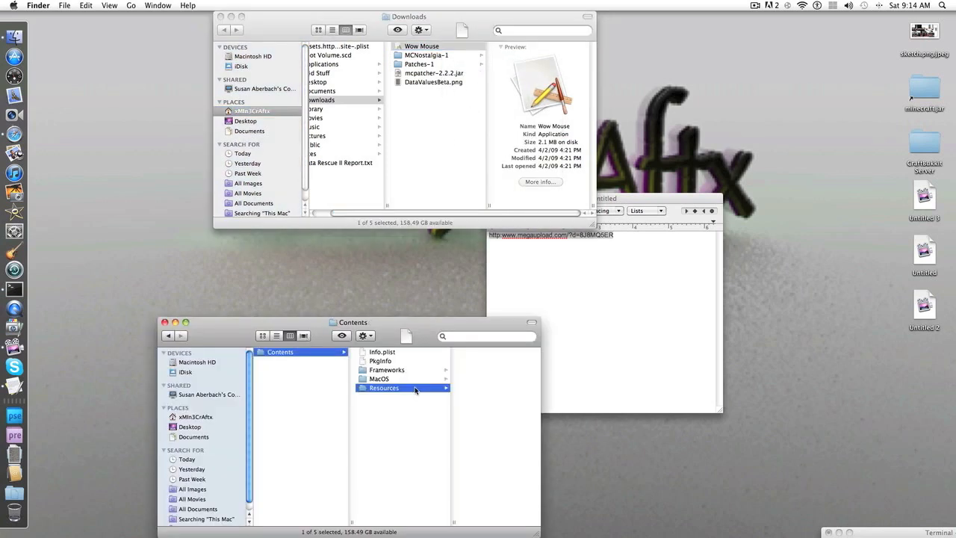
left_click(385, 388)
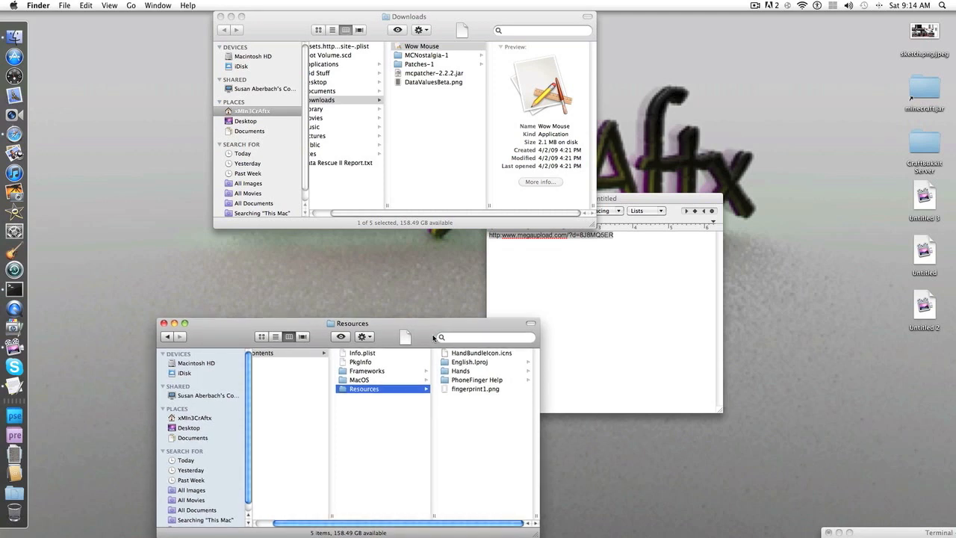
left_click_drag(352, 323, 350, 143)
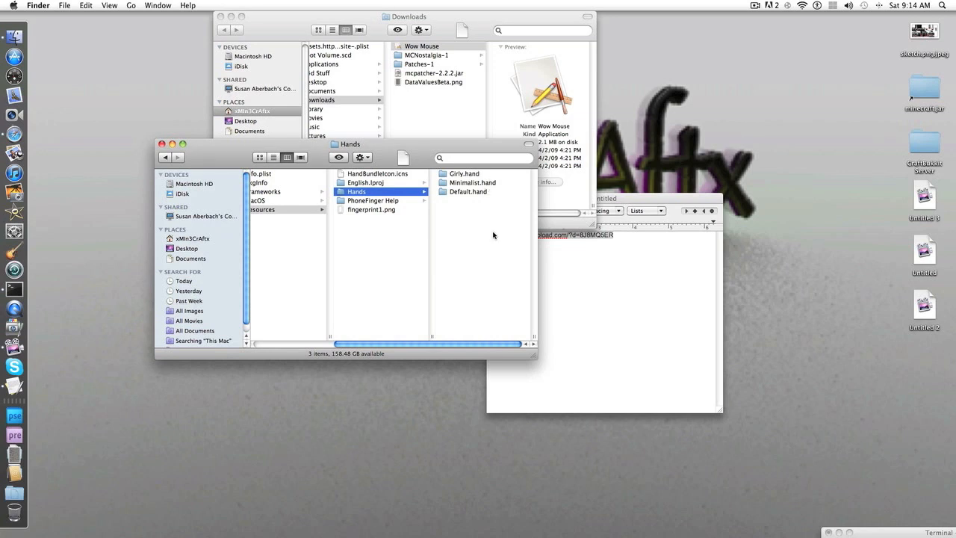
mouse_move(478, 197)
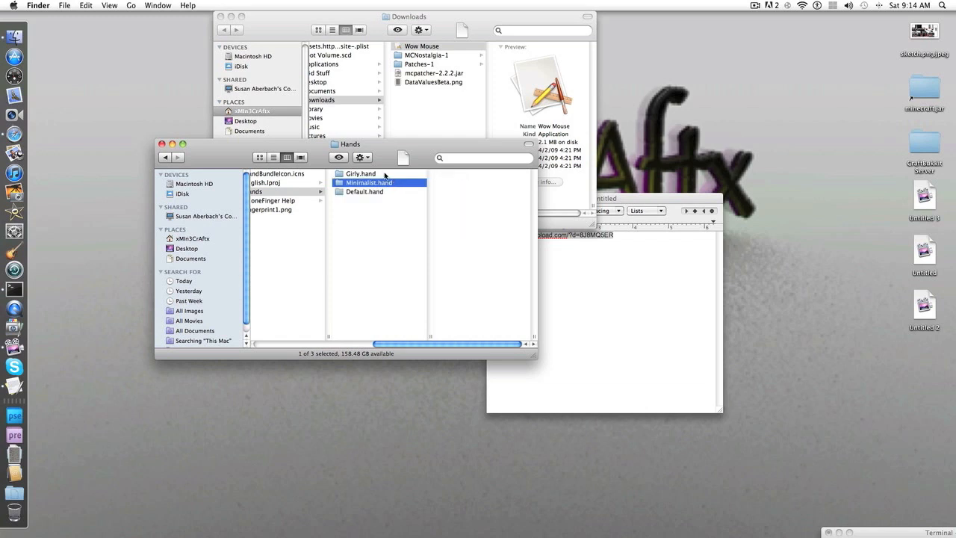
Browse the Hands folder and settle on Default.hand as the hand to edit
left_click(366, 191)
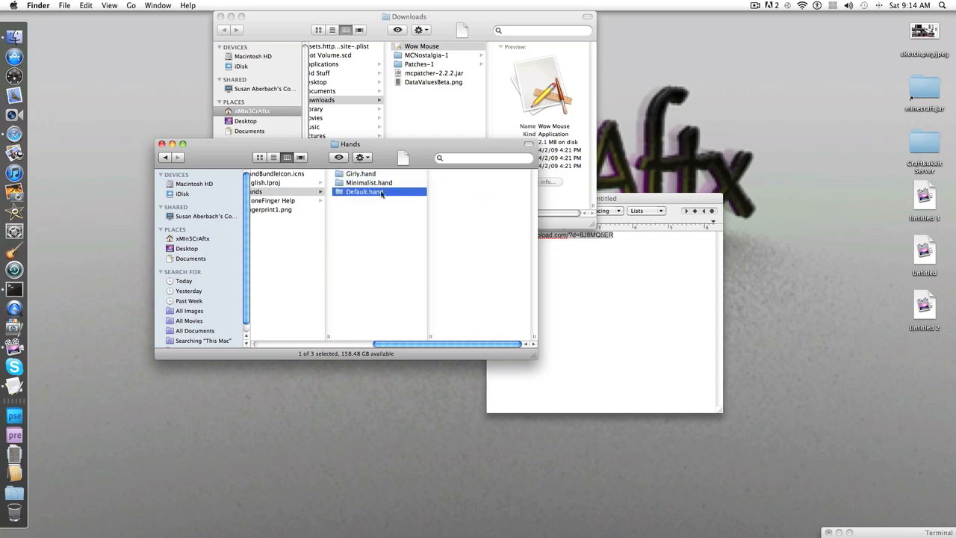
left_click(363, 192)
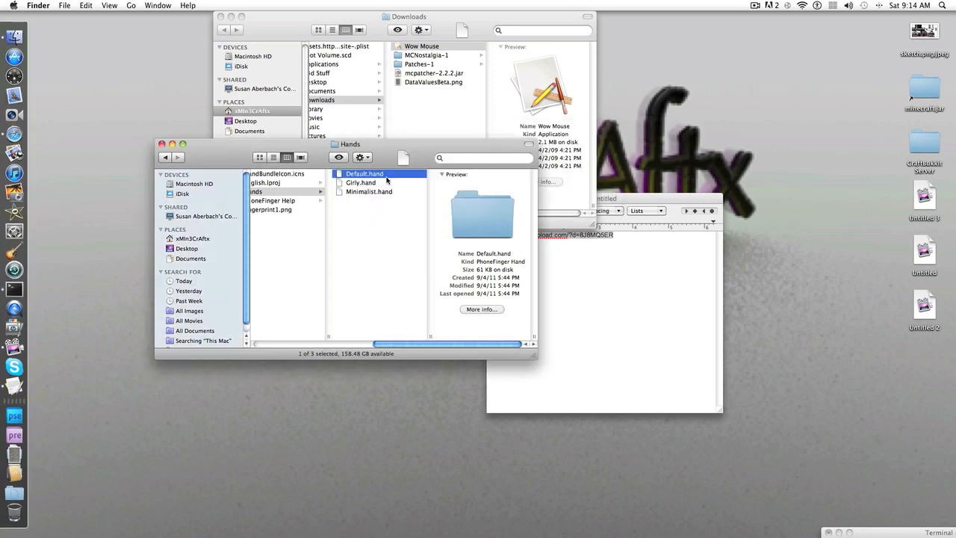
left_click(358, 182)
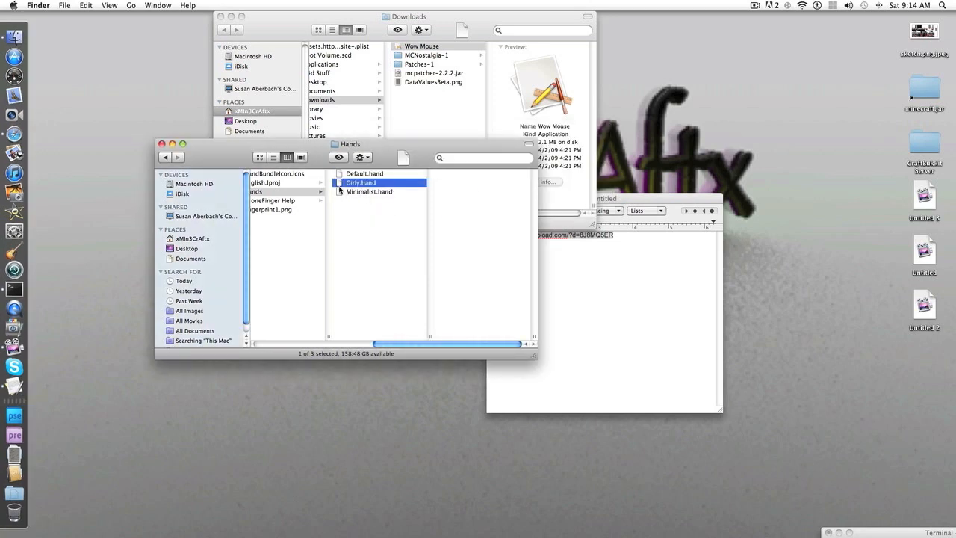
left_click(364, 173)
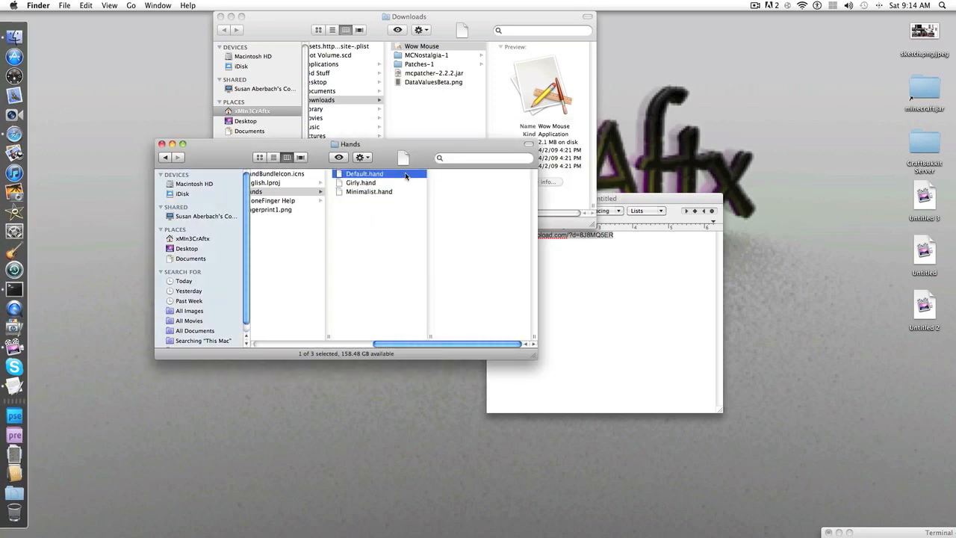
left_click(362, 173)
type("png")
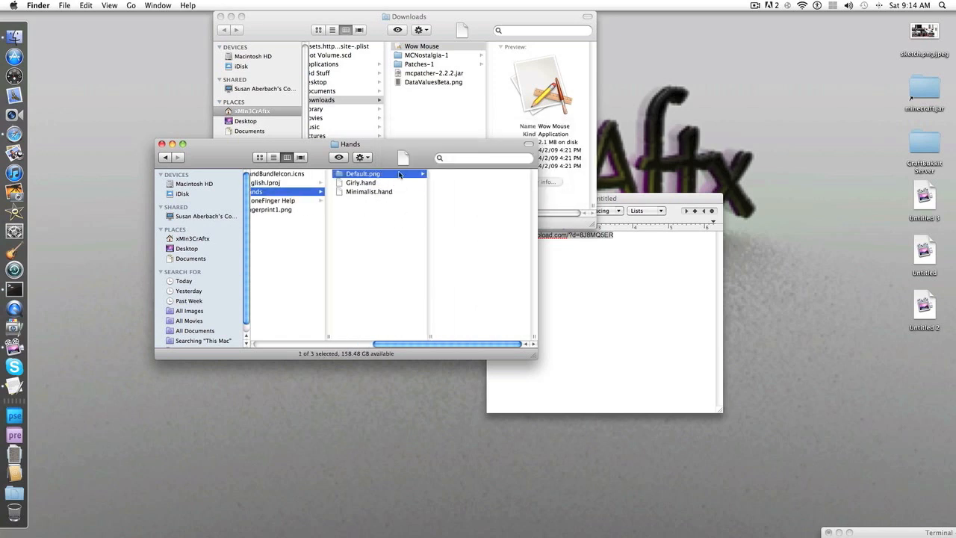
Edit the hand's Info.plist so PFHandName reads Cursor, then close and save it
double_click(363, 173)
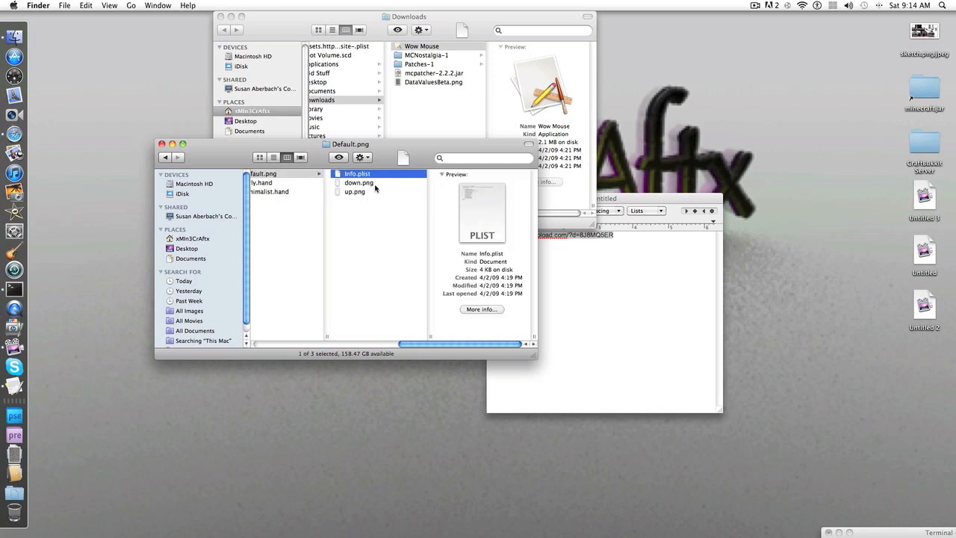
mouse_move(379, 176)
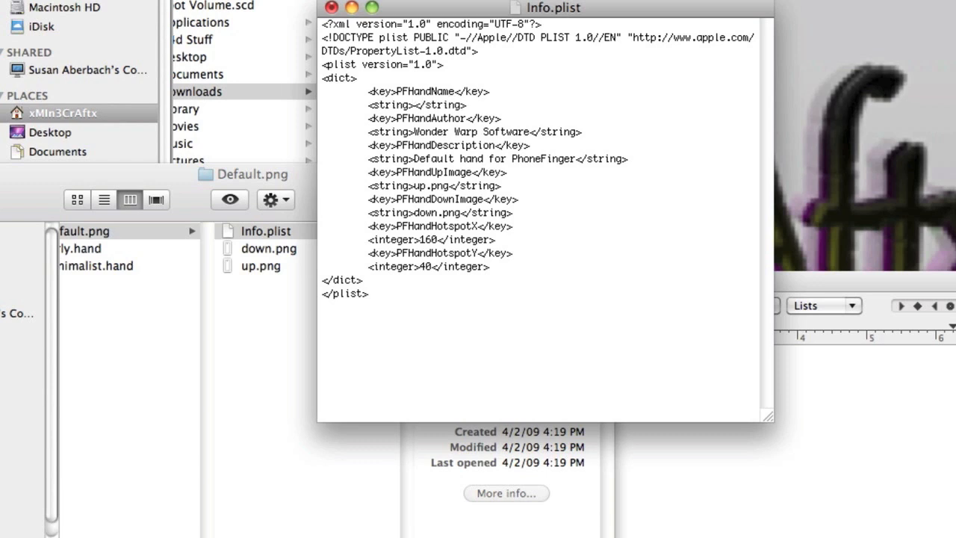
type("Cursor")
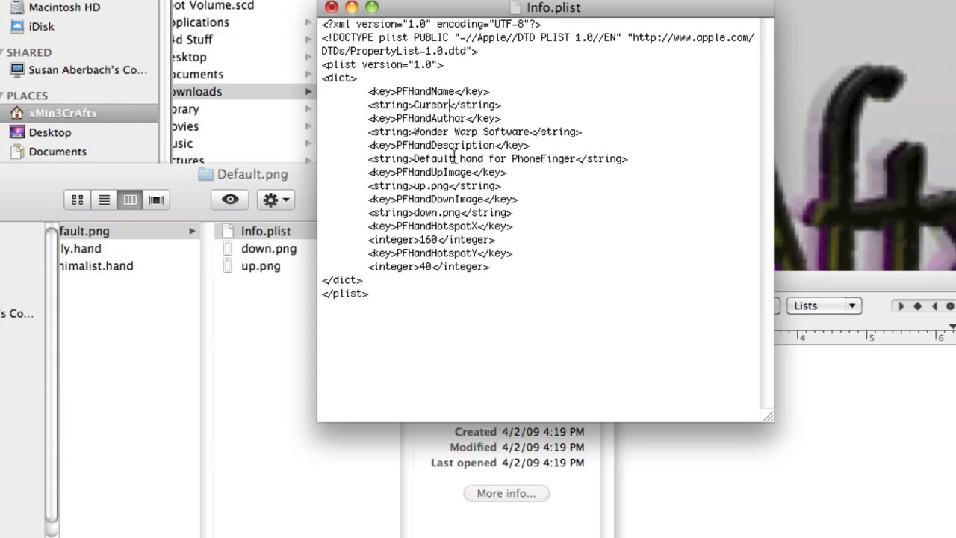
left_click(331, 8)
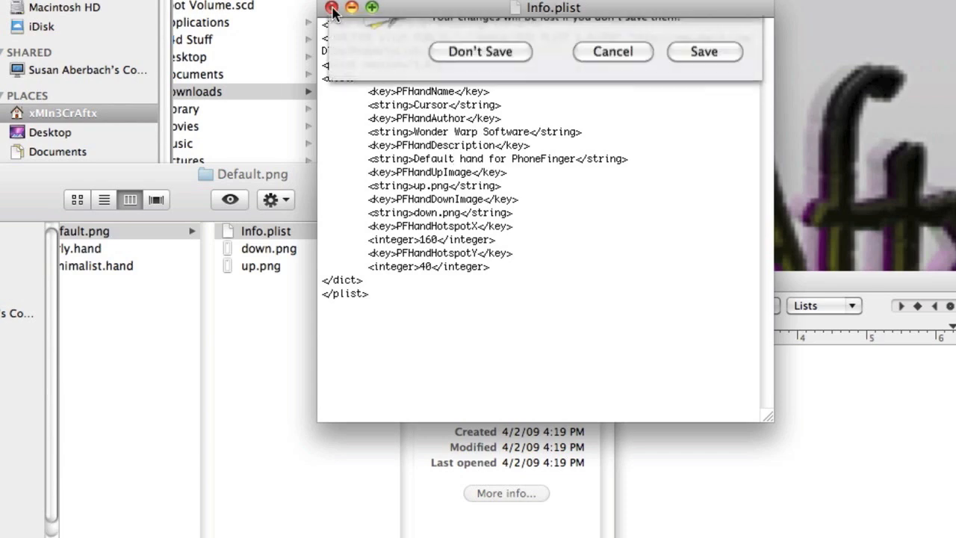
left_click(481, 51)
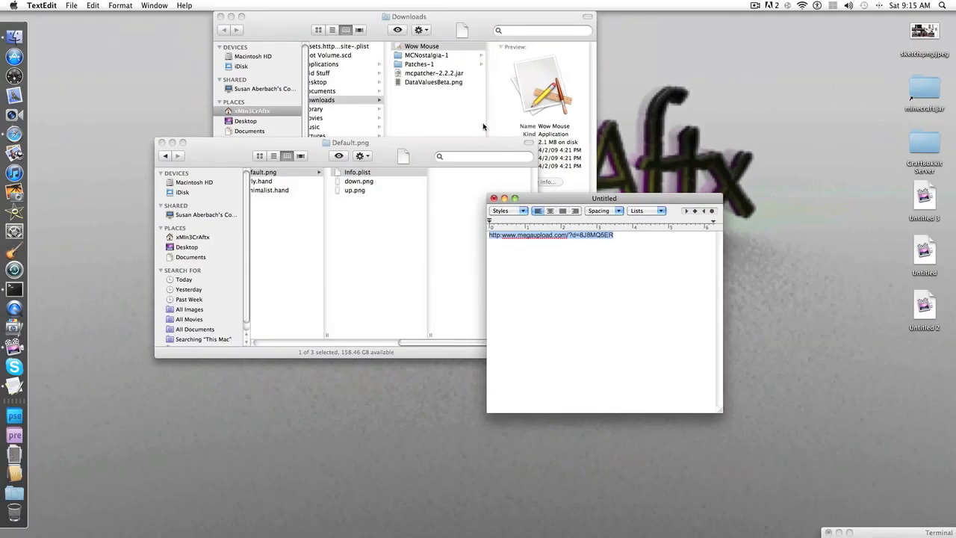
Locate 128.png in Pictures and send it to Adobe Photoshop Elements via Open With
left_click(355, 172)
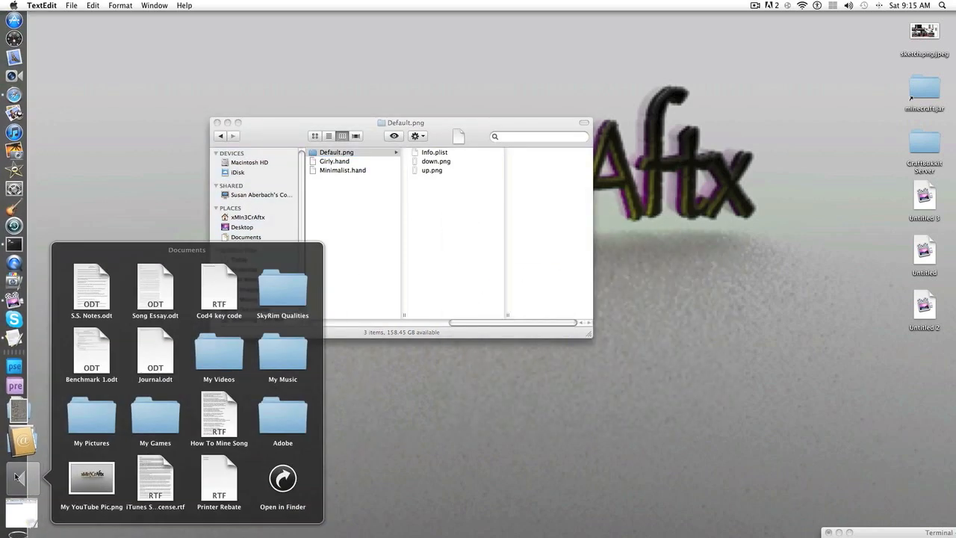
mouse_move(71, 489)
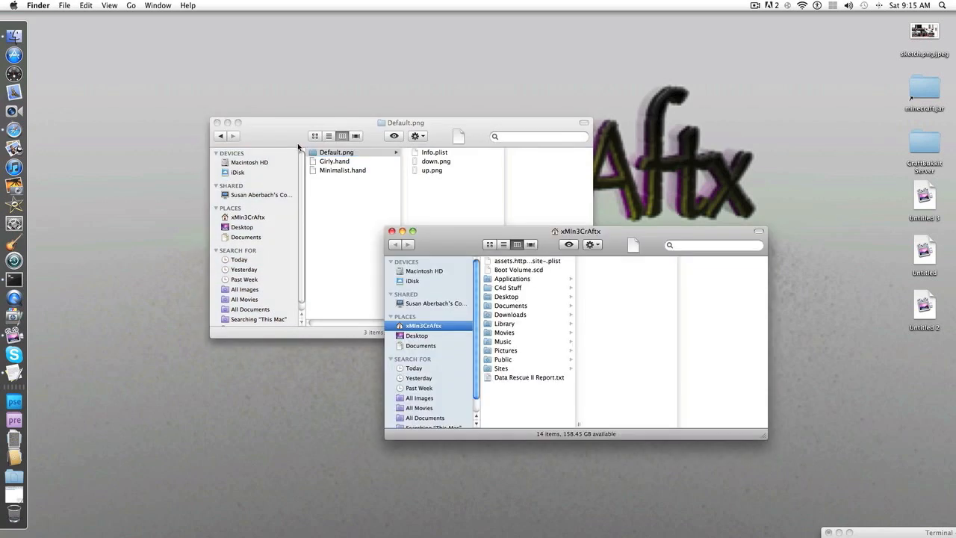
left_click(509, 359)
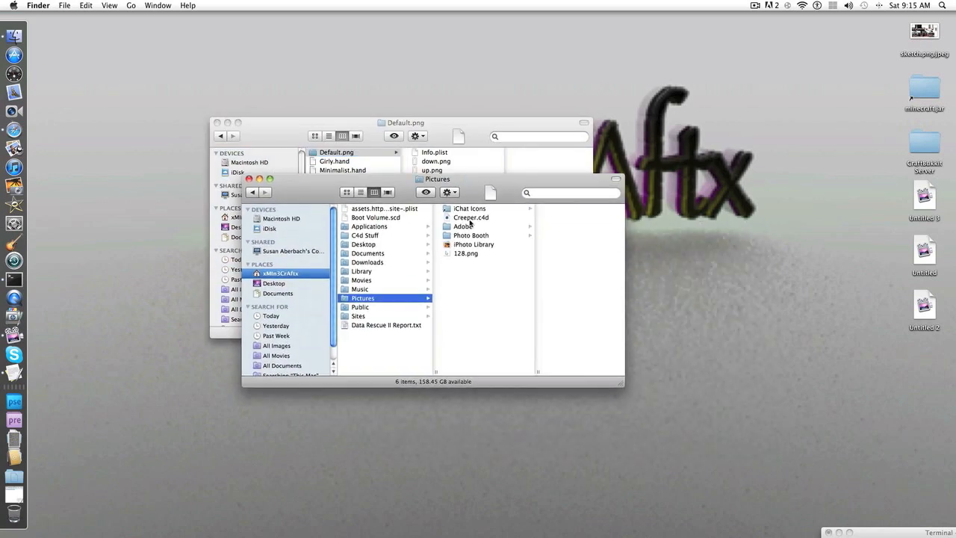
left_click(464, 253)
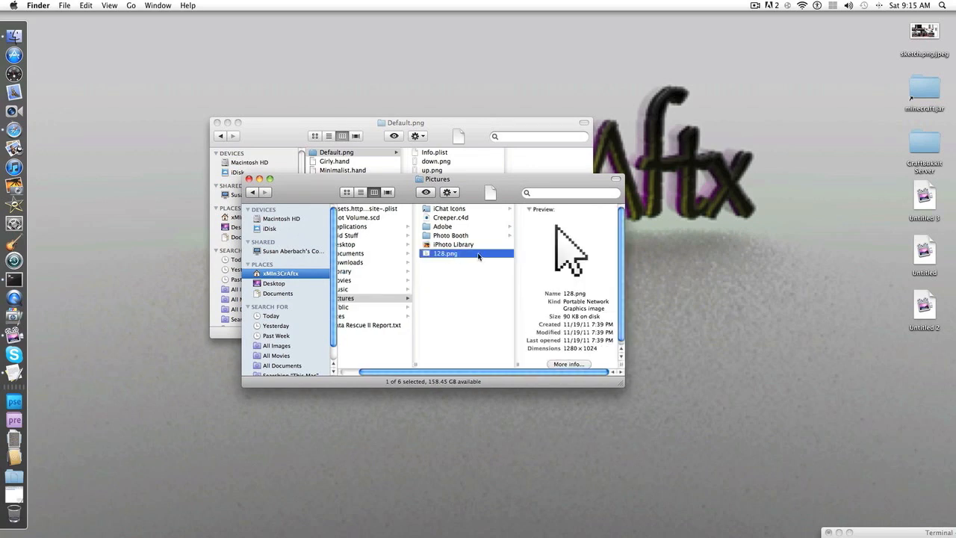
right_click(445, 253)
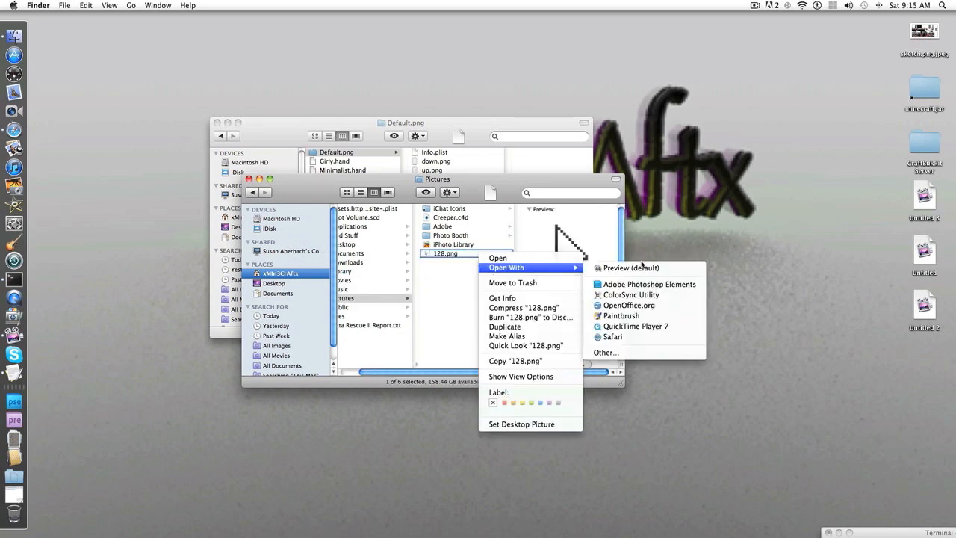
left_click(449, 292)
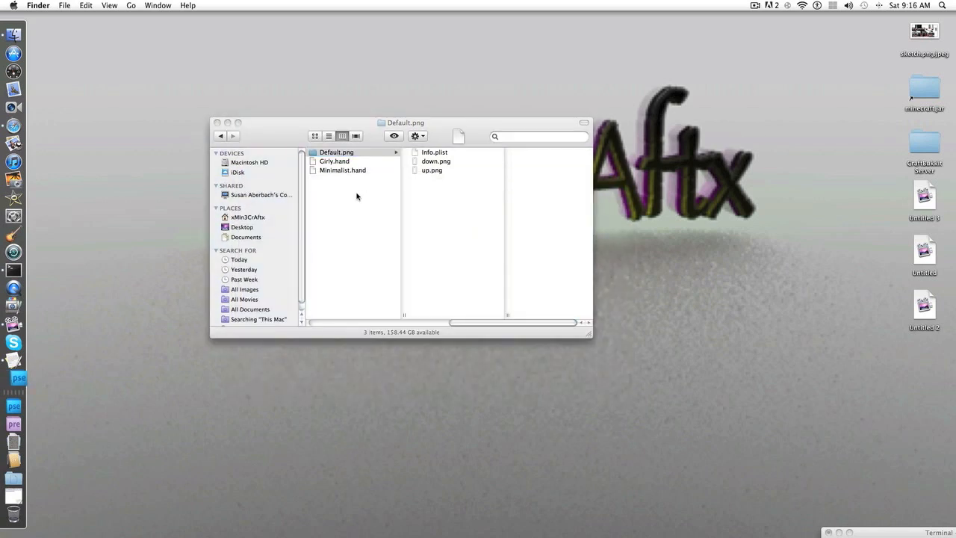
In Image Size, set 128.png to 40 × 32 pixels with Bicubic Sharper resampling
left_click(13, 378)
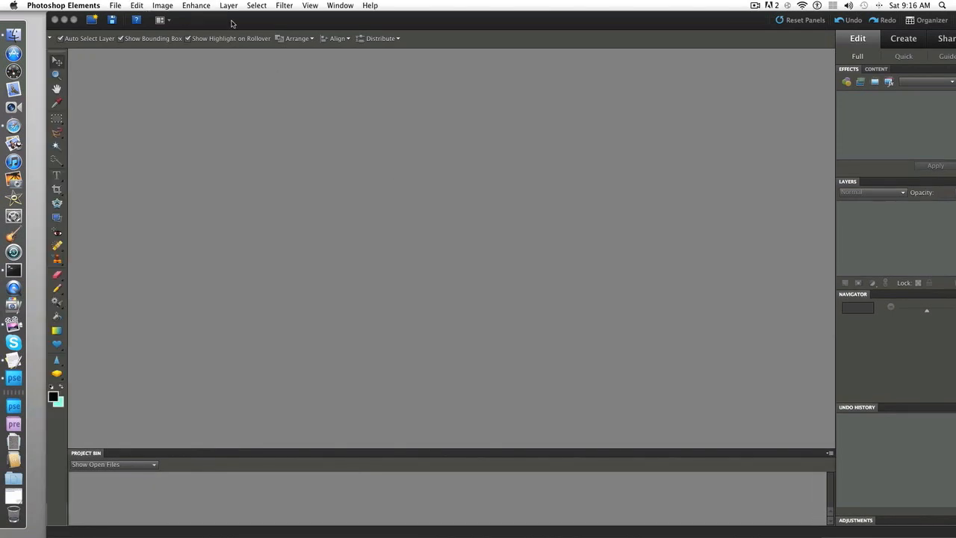
mouse_move(228, 22)
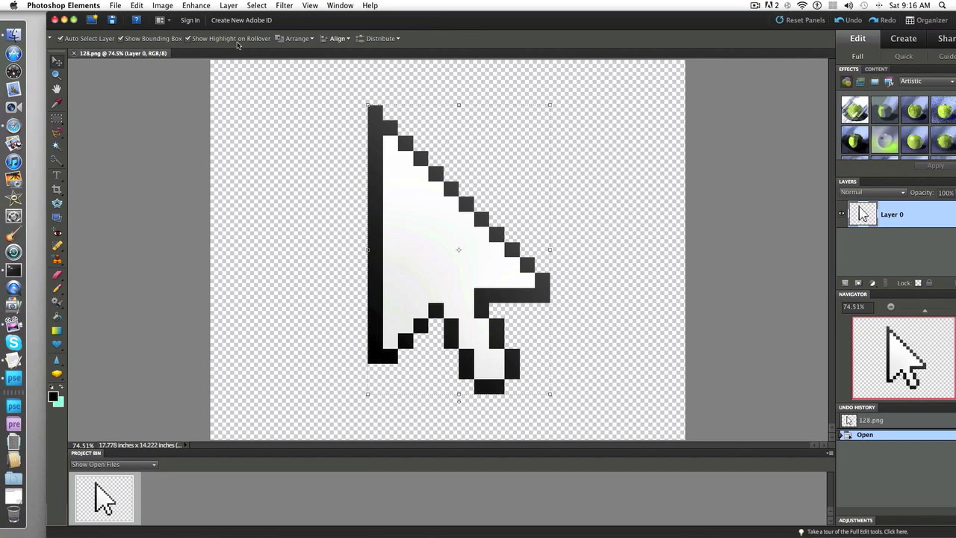
left_click(154, 6)
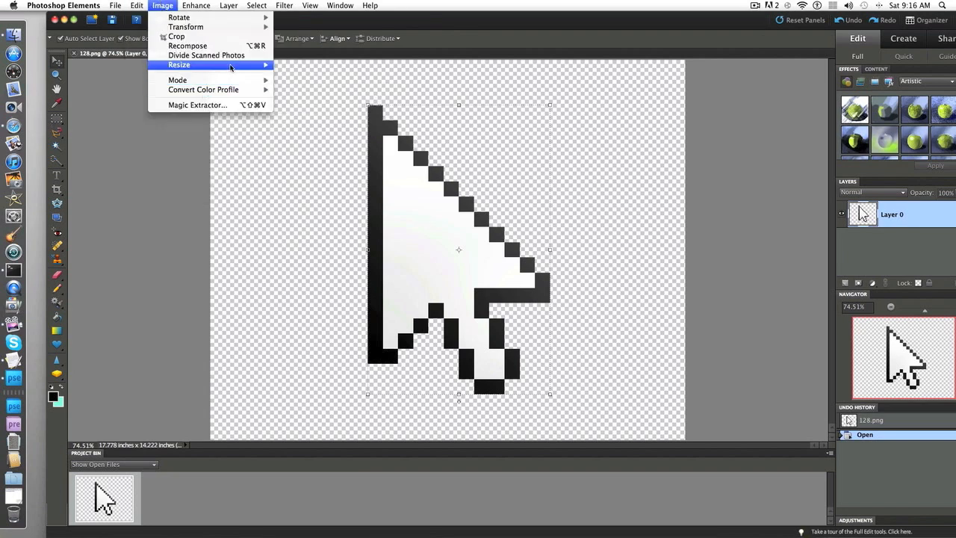
mouse_move(175, 71)
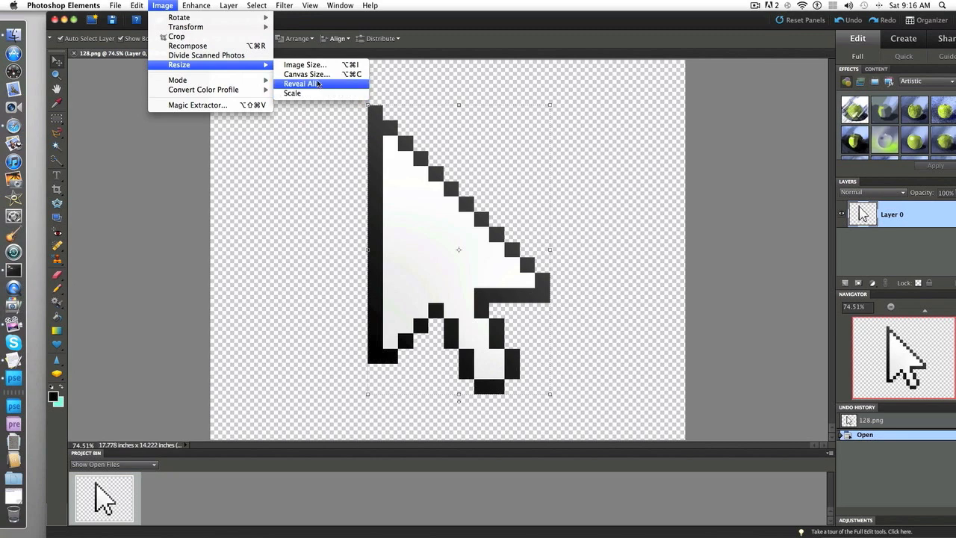
mouse_move(306, 74)
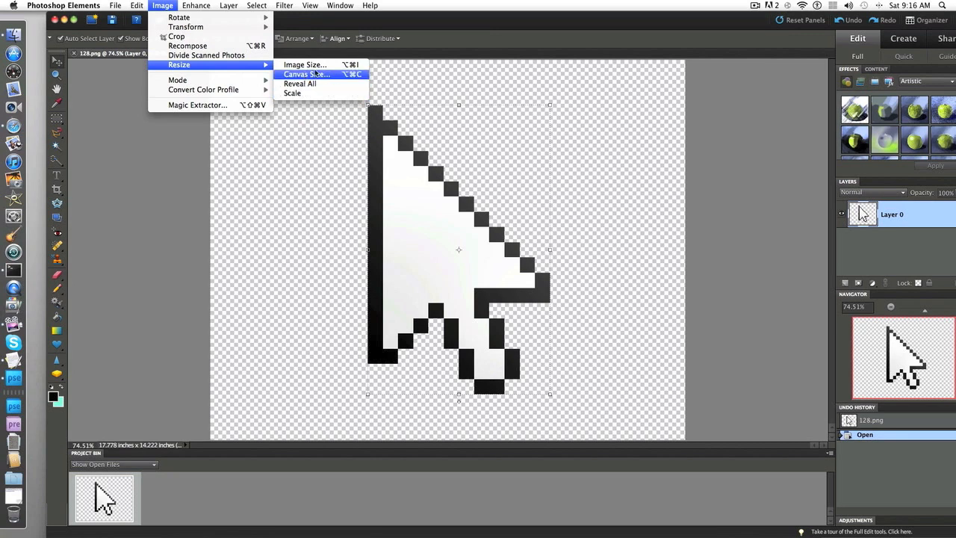
left_click(304, 64)
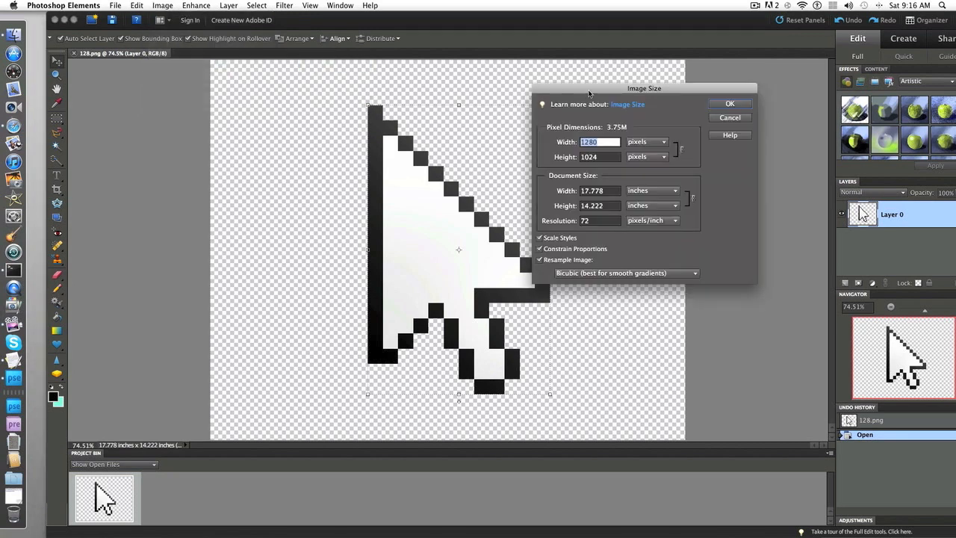
mouse_move(634, 282)
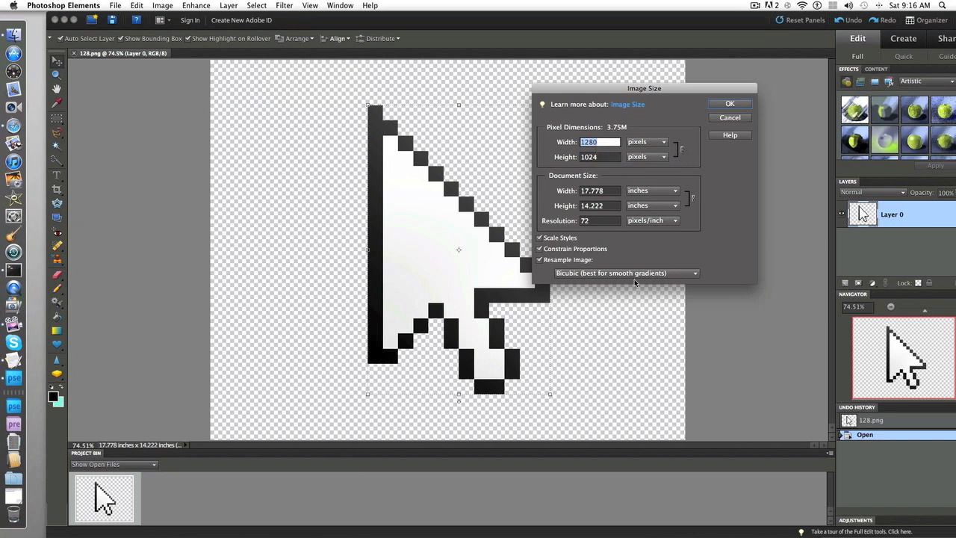
left_click(625, 273)
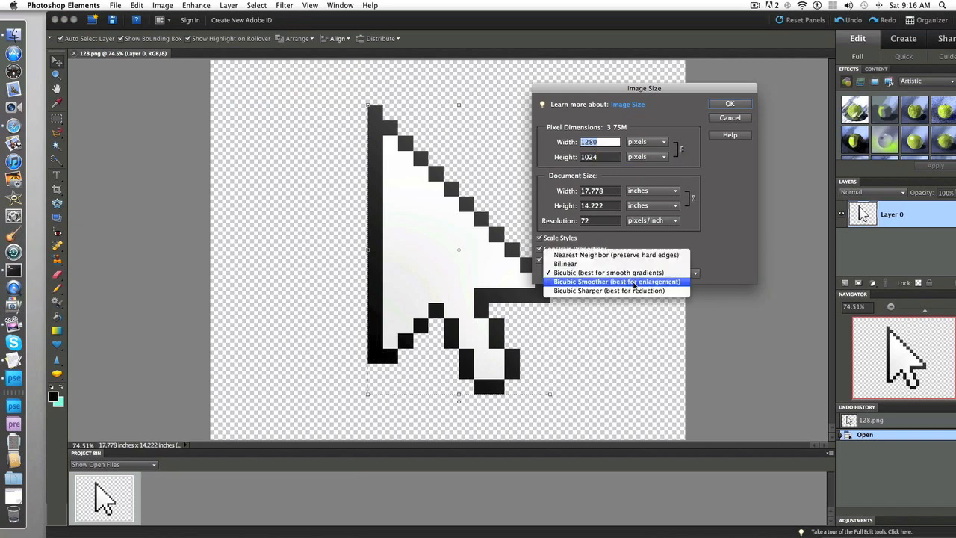
mouse_move(635, 291)
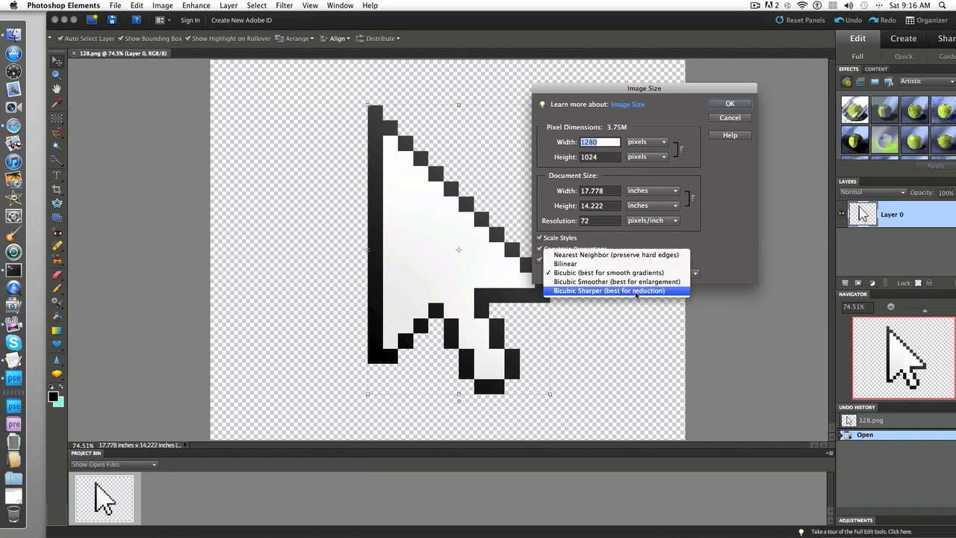
left_click(617, 290)
type("40")
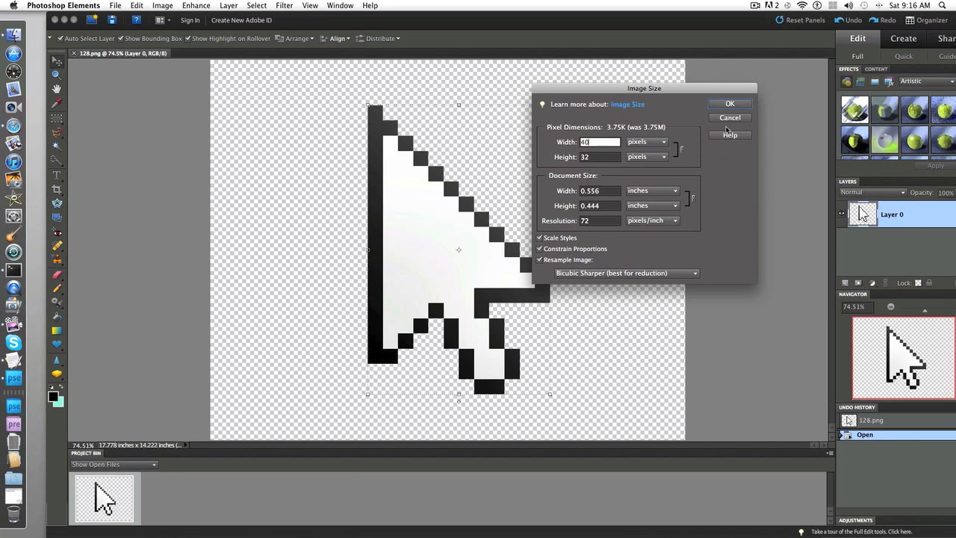
Apply the 40 × 32 resize, then undo it to restore the original size
left_click(729, 103)
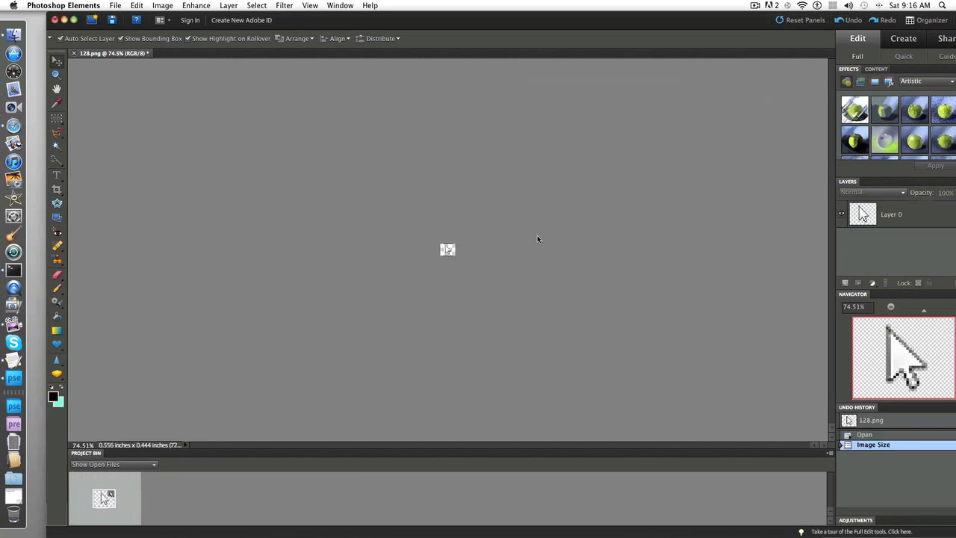
mouse_move(420, 259)
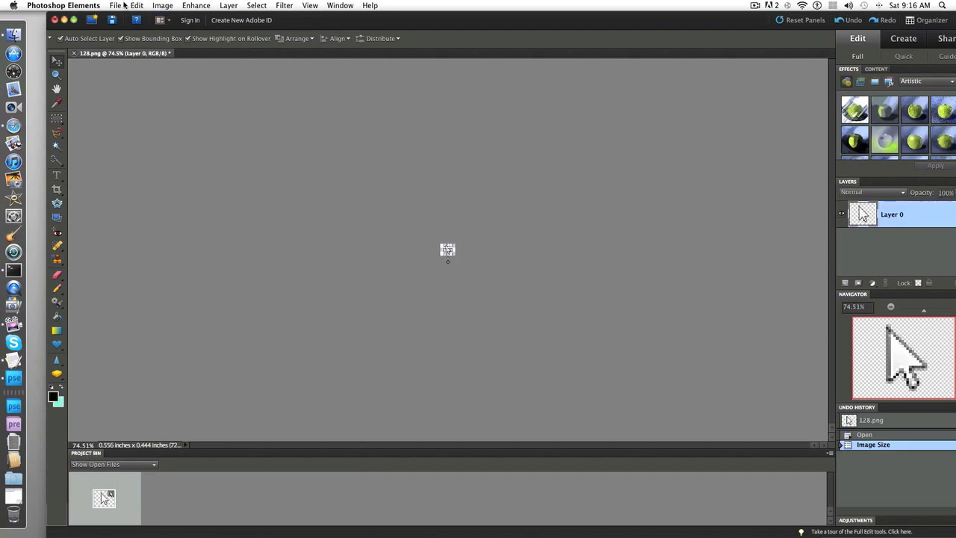
left_click(150, 6)
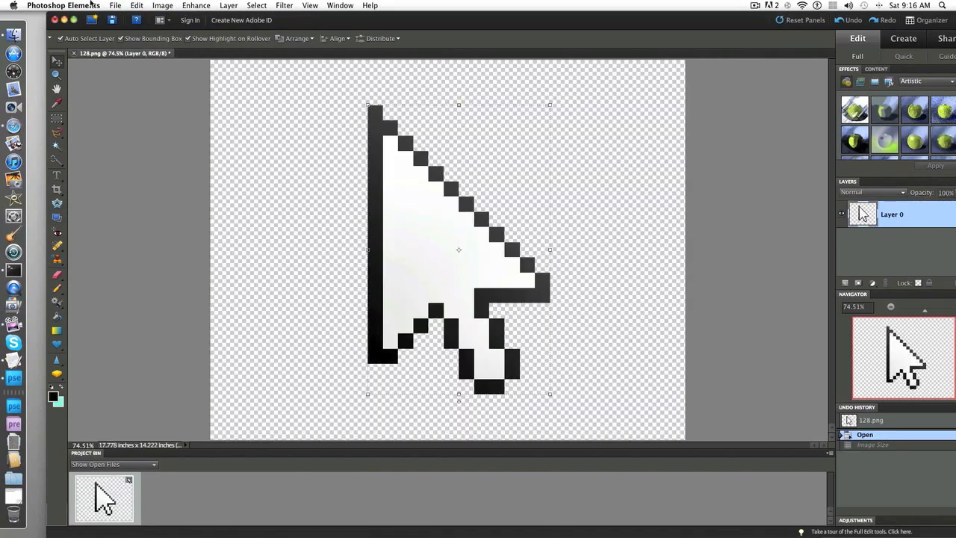
Resize 128.png to 45 pixels wide (45 × 36) with Bicubic Sharper and apply it
left_click(168, 6)
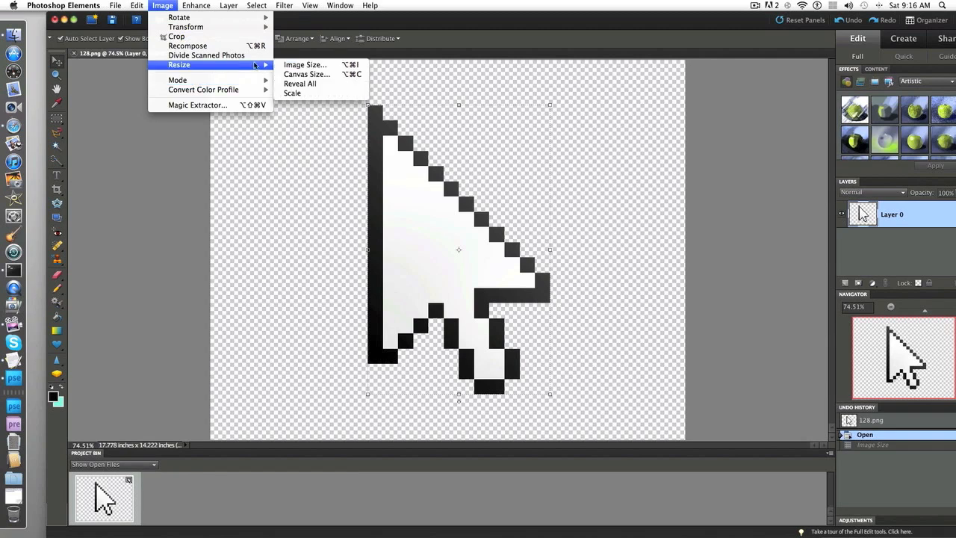
left_click(305, 64)
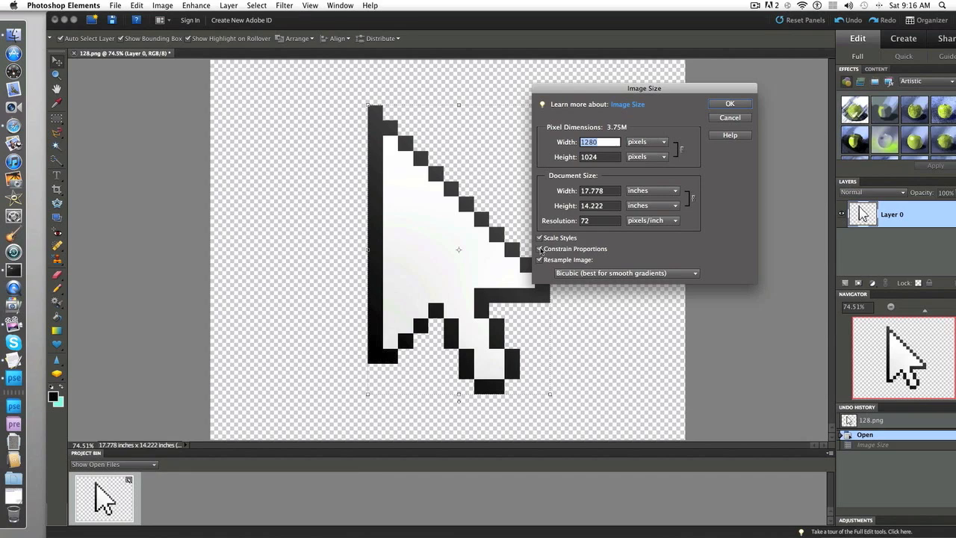
left_click(624, 273)
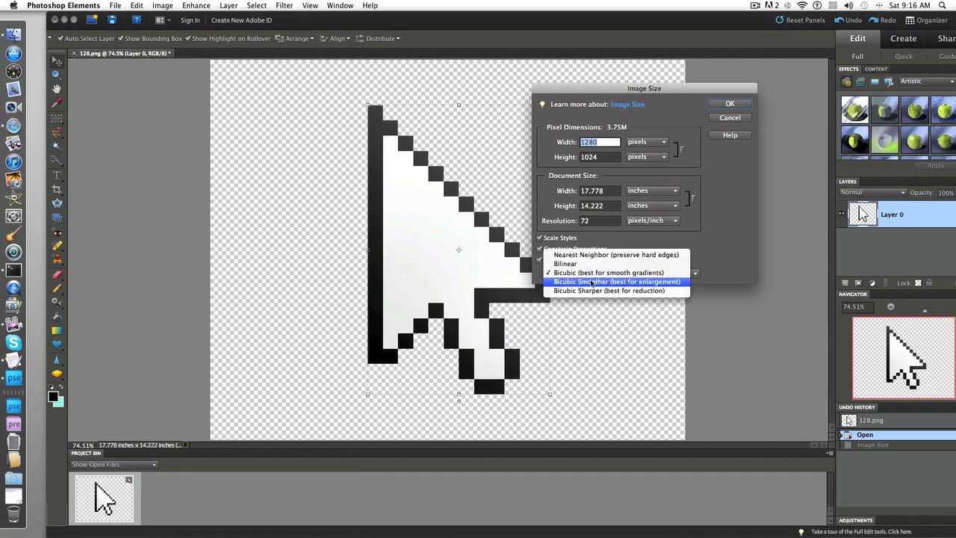
mouse_move(612, 291)
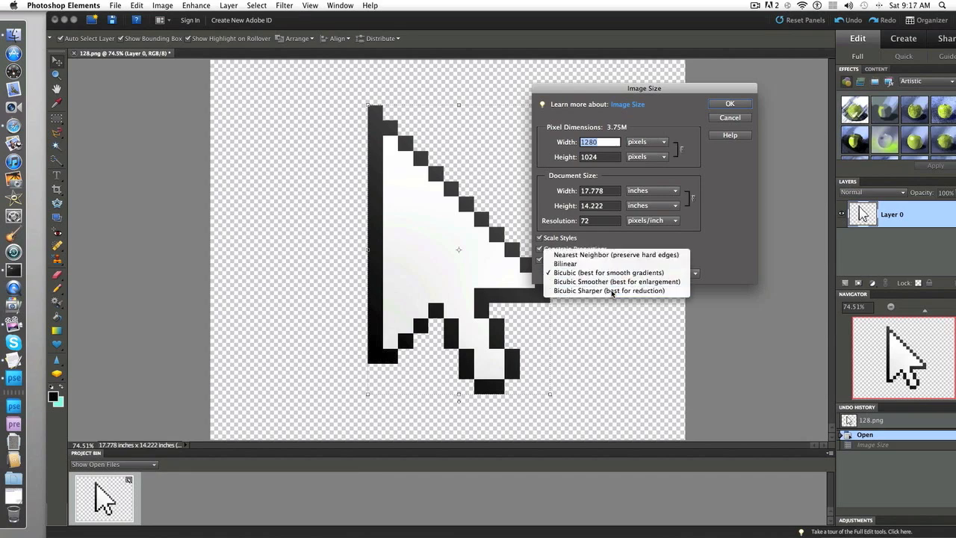
left_click(608, 290)
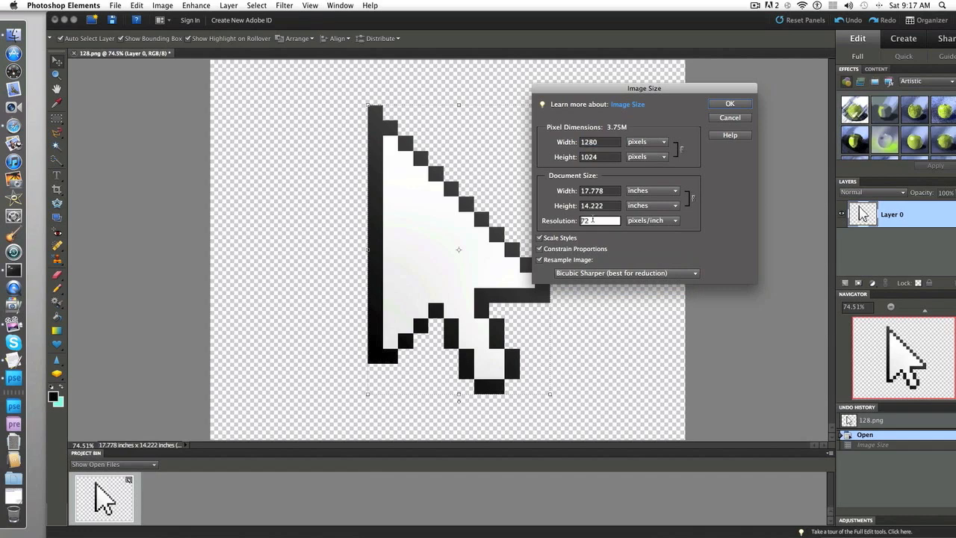
left_click(660, 142)
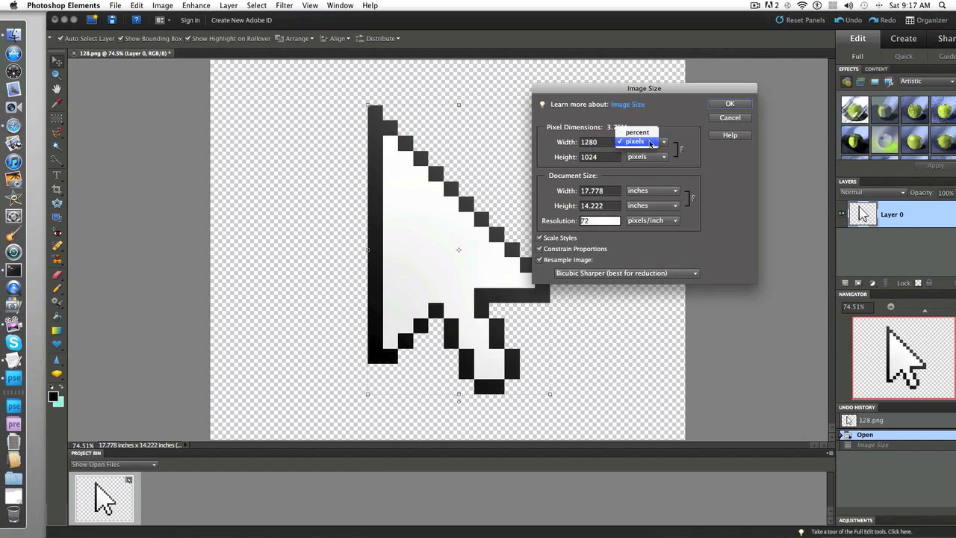
left_click(635, 141)
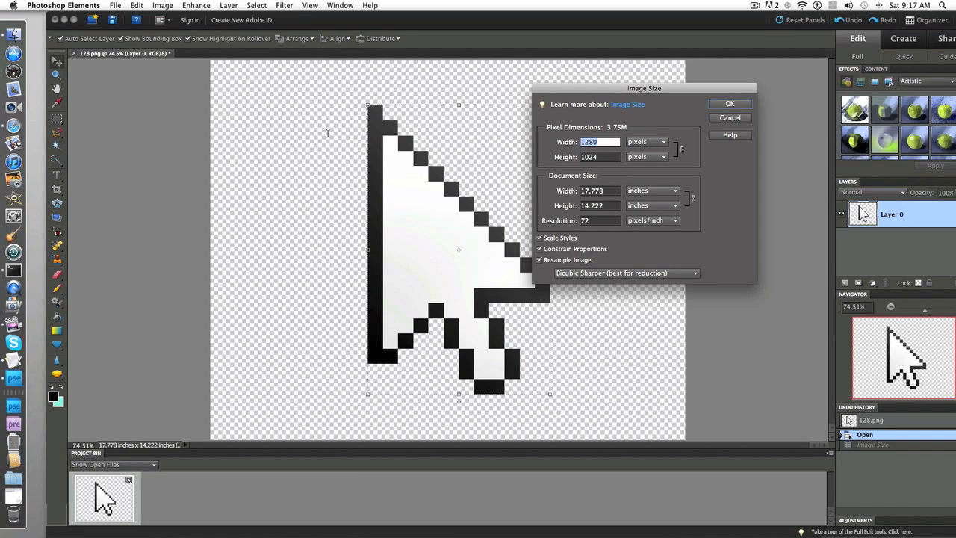
type("45")
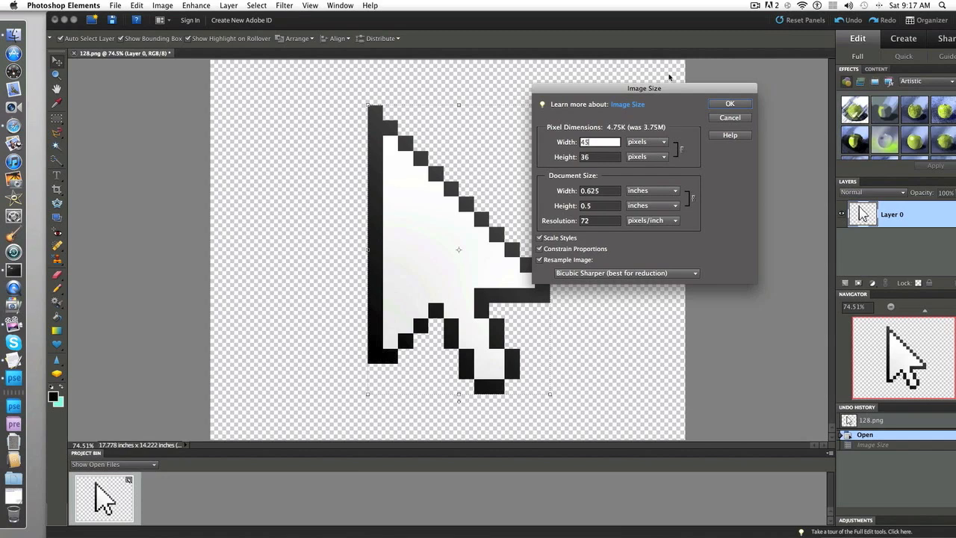
left_click(728, 103)
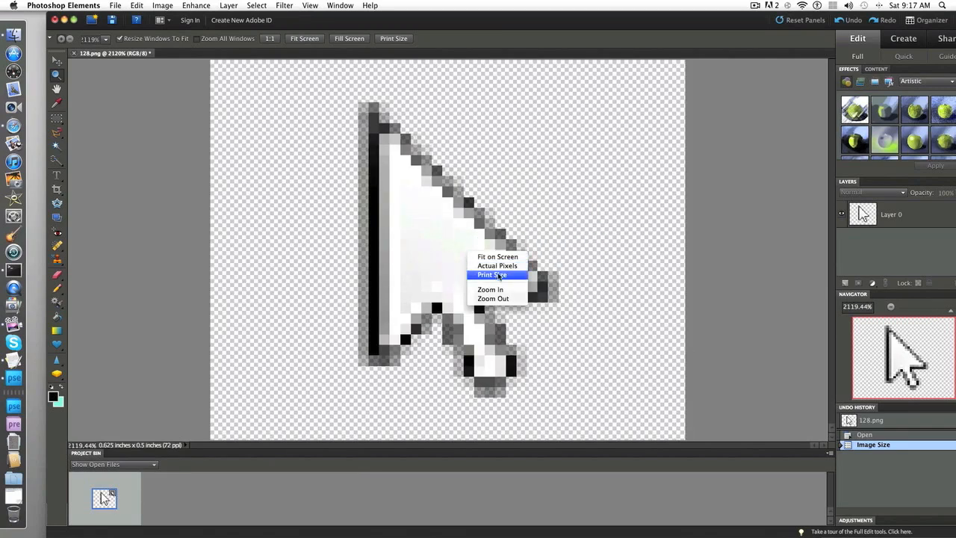
View the 45 × 36 arrow at Actual Pixels size
left_click(495, 275)
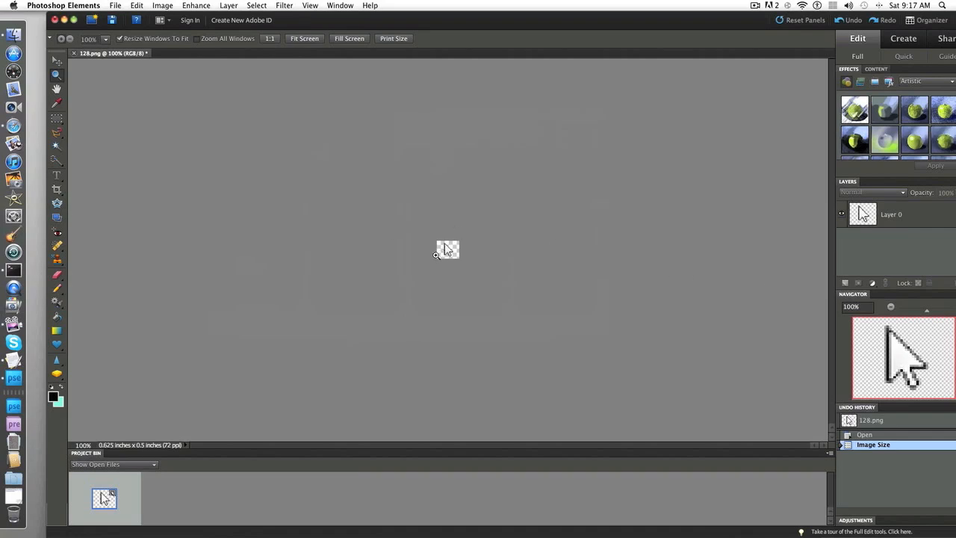
mouse_move(433, 274)
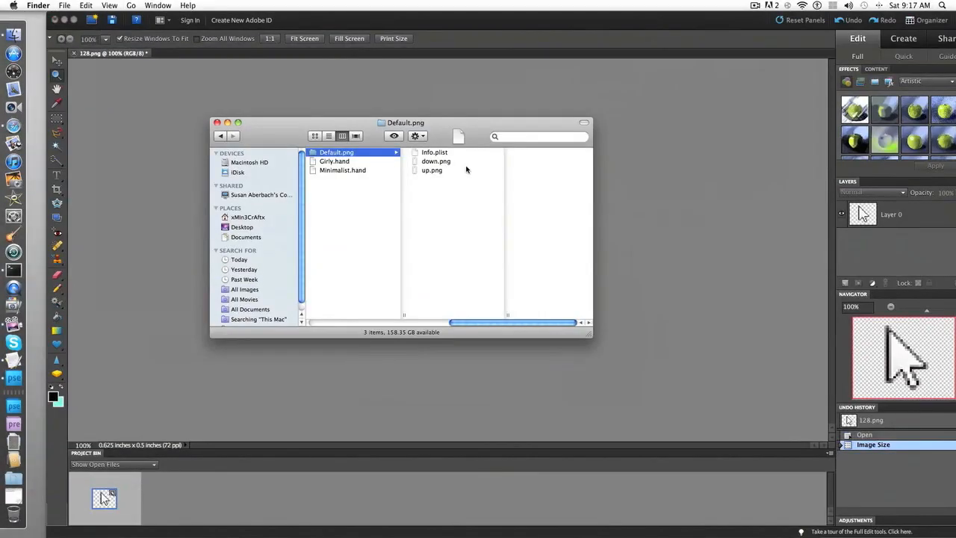
left_click(433, 161)
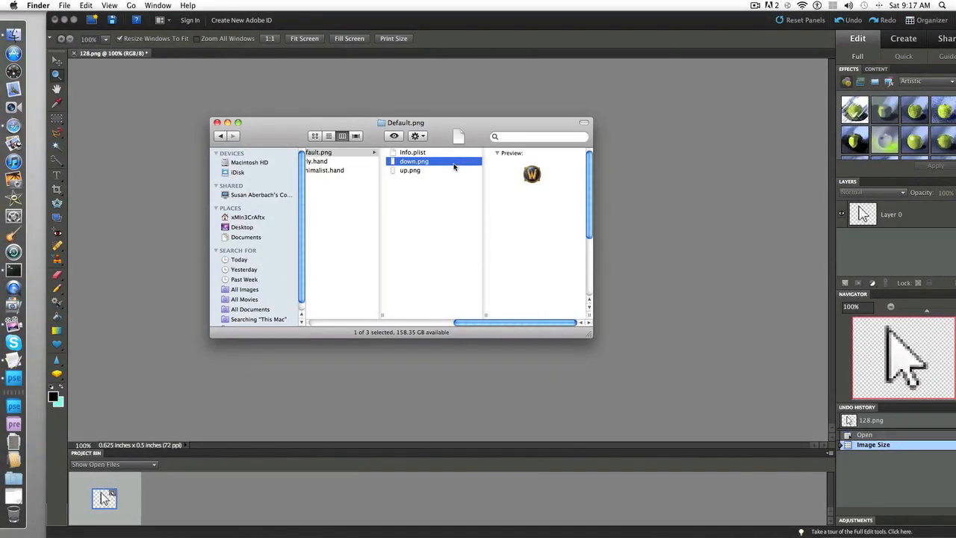
left_click(411, 170)
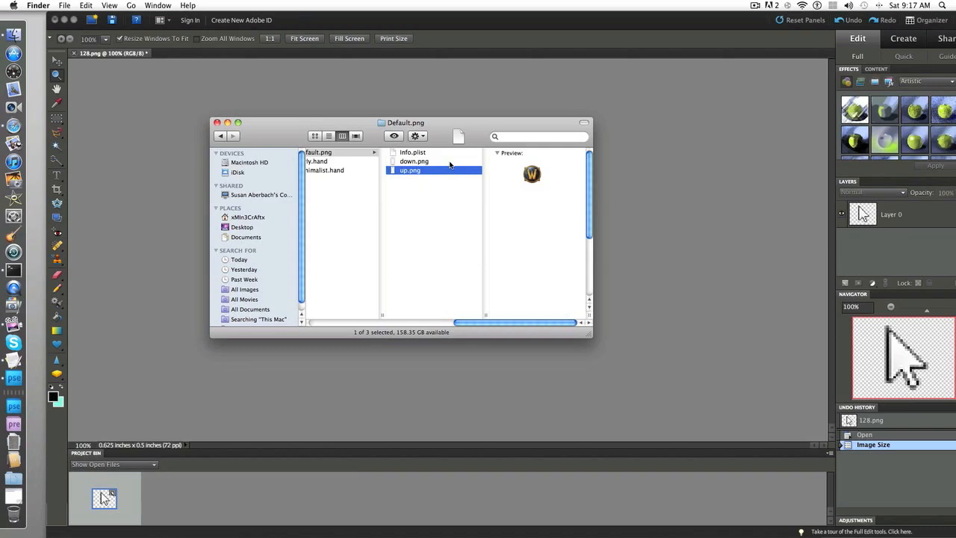
right_click(414, 161)
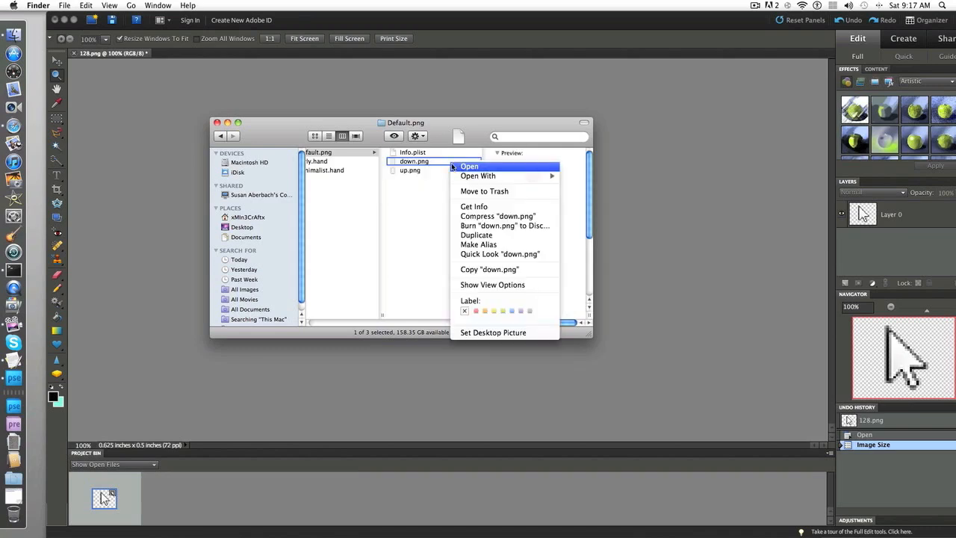
mouse_move(488, 176)
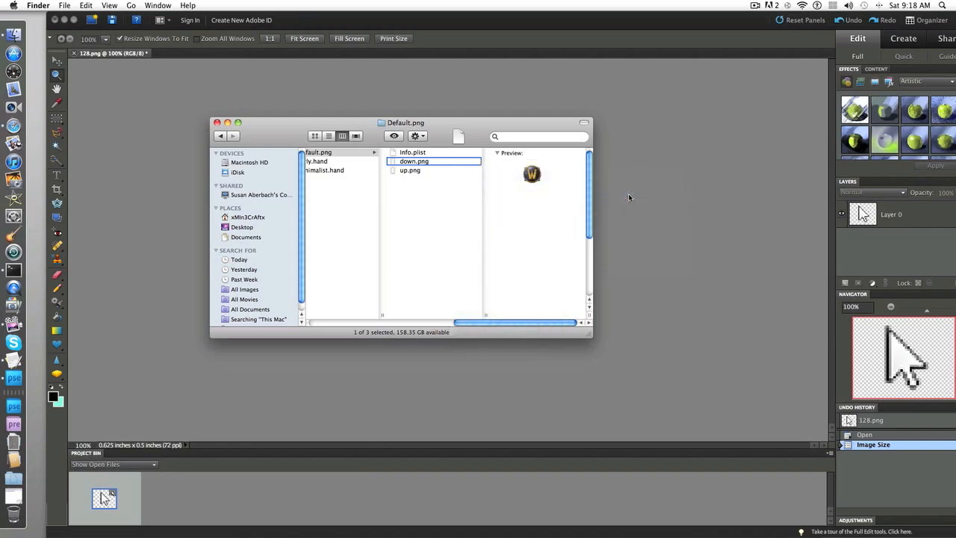
Bring the 128.png arrow into down.png and move it onto the W emblem
double_click(412, 162)
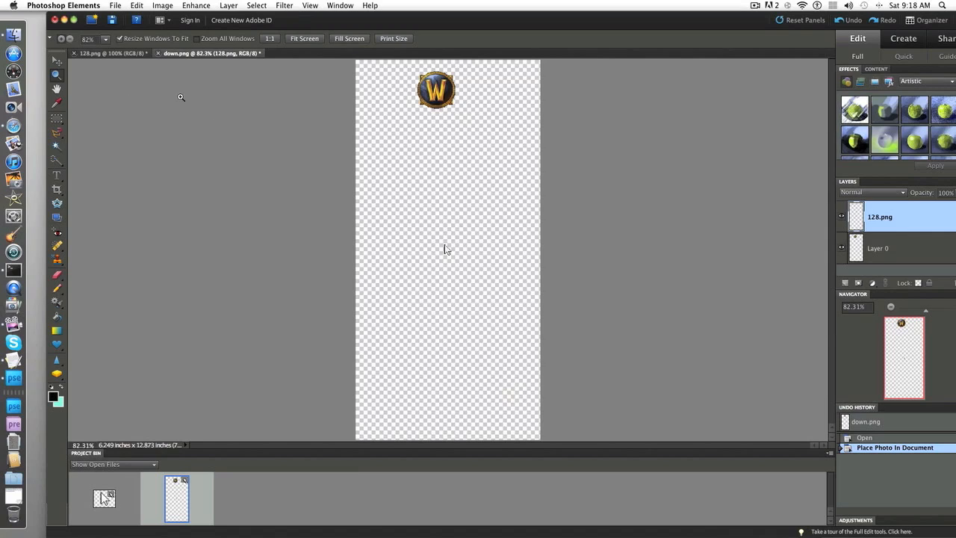
left_click(54, 60)
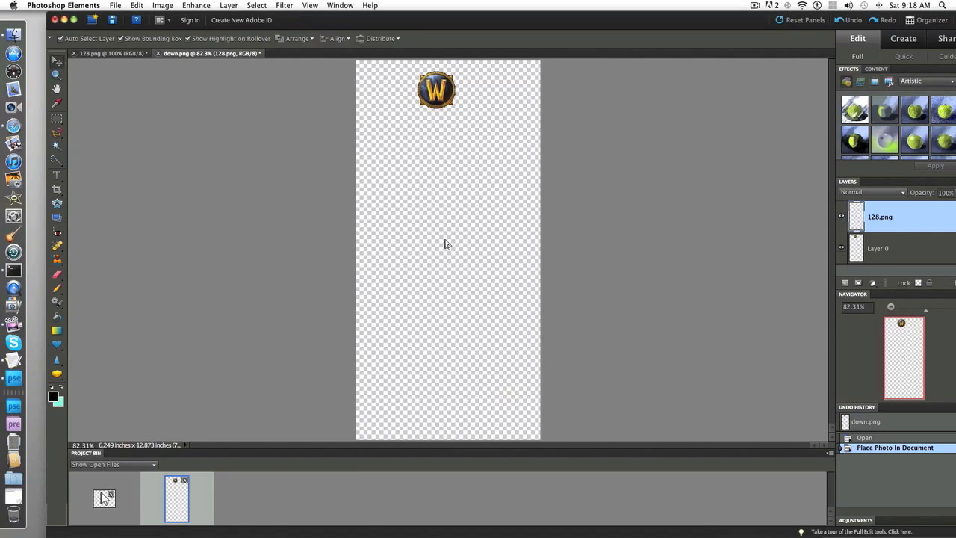
mouse_move(441, 126)
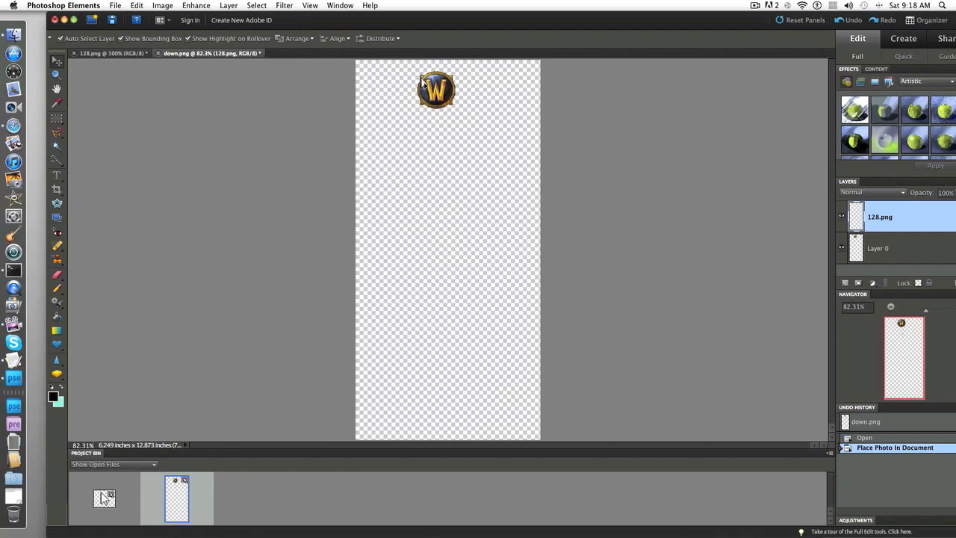
left_click_drag(436, 89, 435, 88)
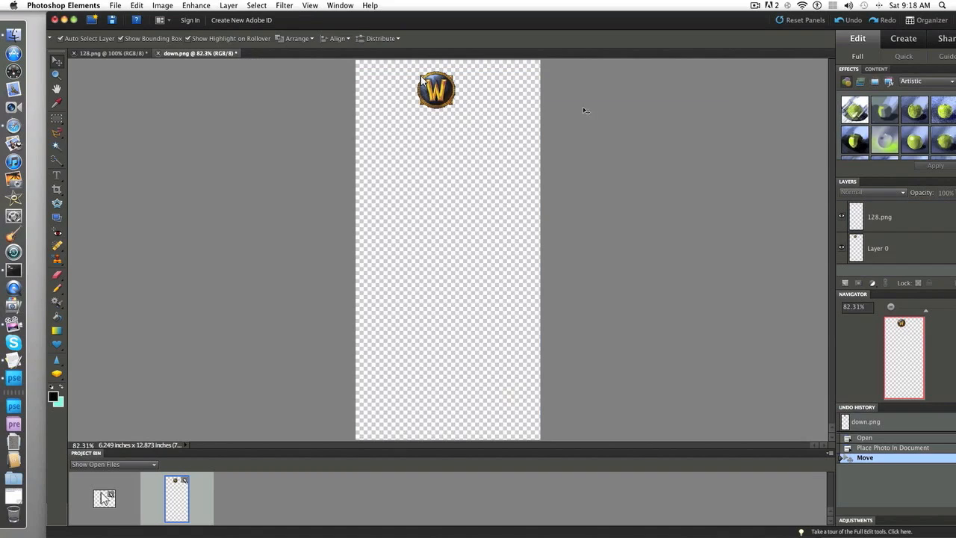
mouse_move(377, 72)
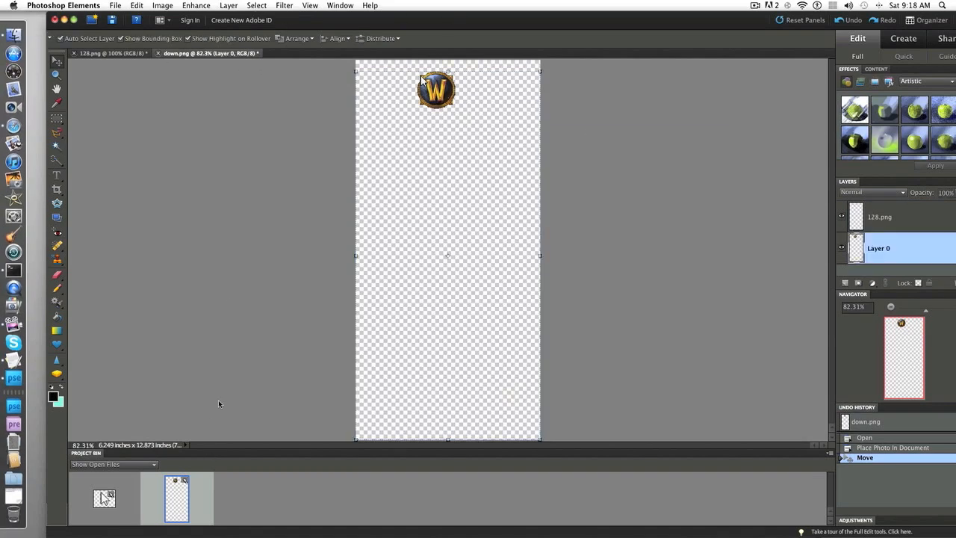
mouse_move(456, 101)
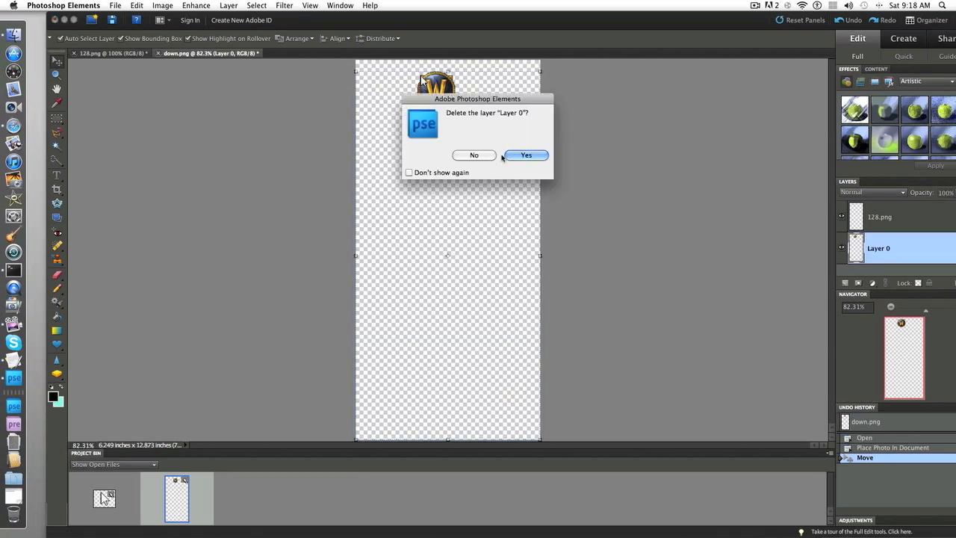
Delete Layer 0 and save the arrow-only image as a PNG in the Default.png folder
left_click(525, 155)
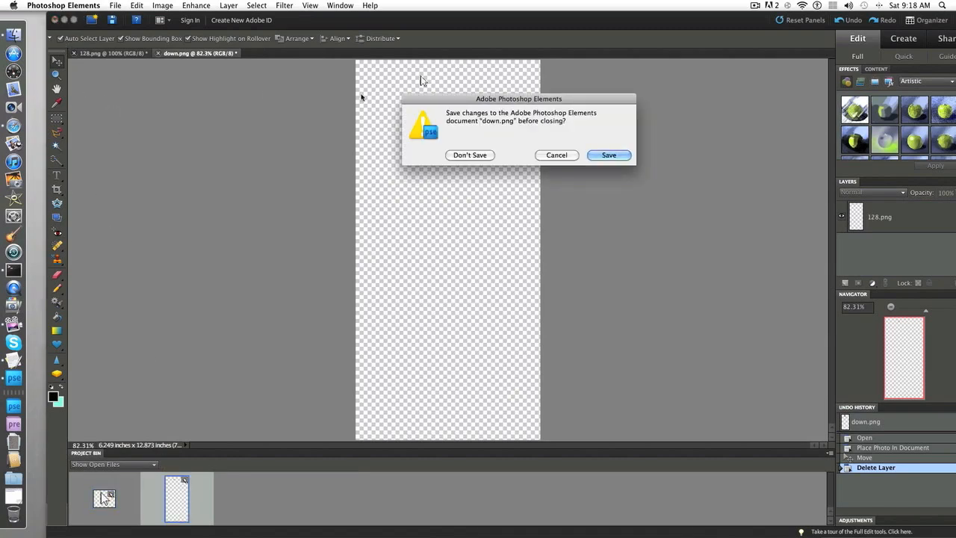
left_click(608, 154)
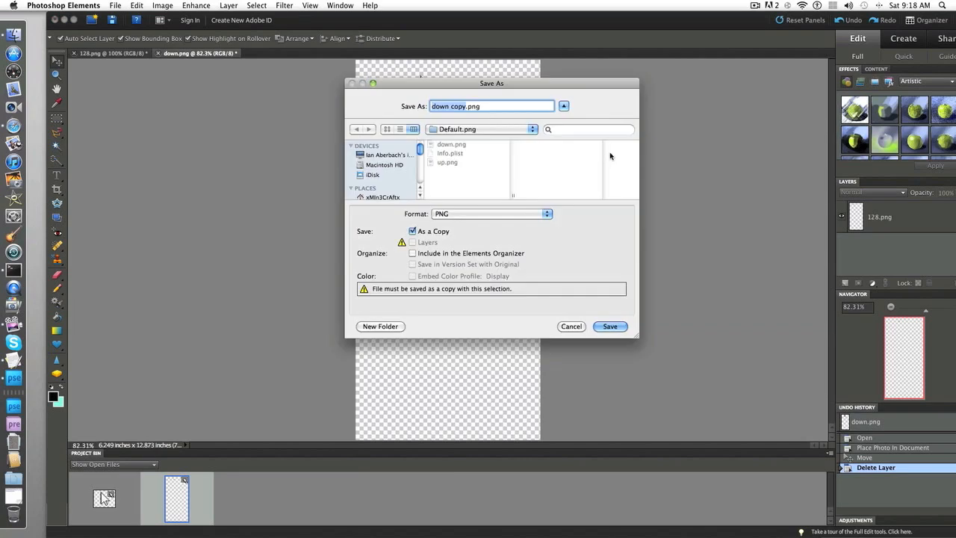
left_click(609, 326)
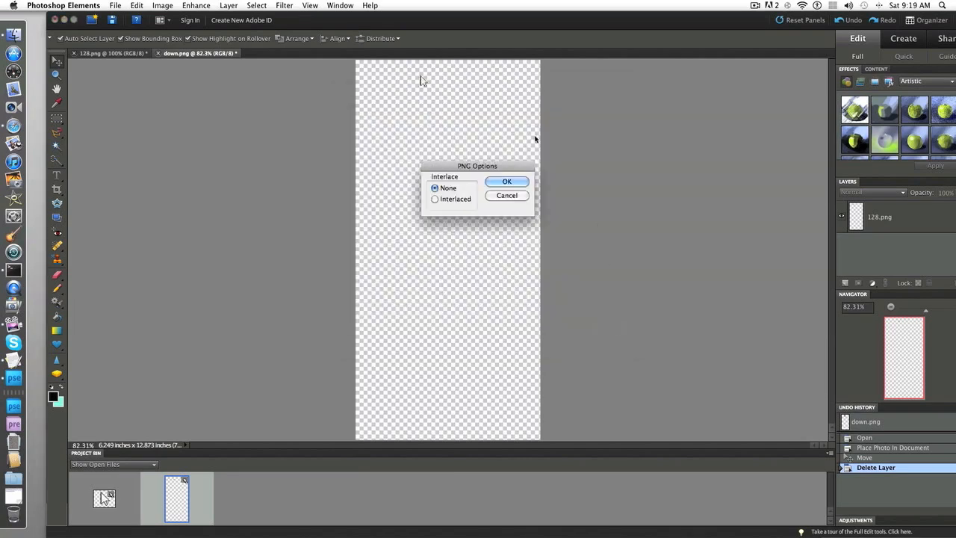
left_click(505, 181)
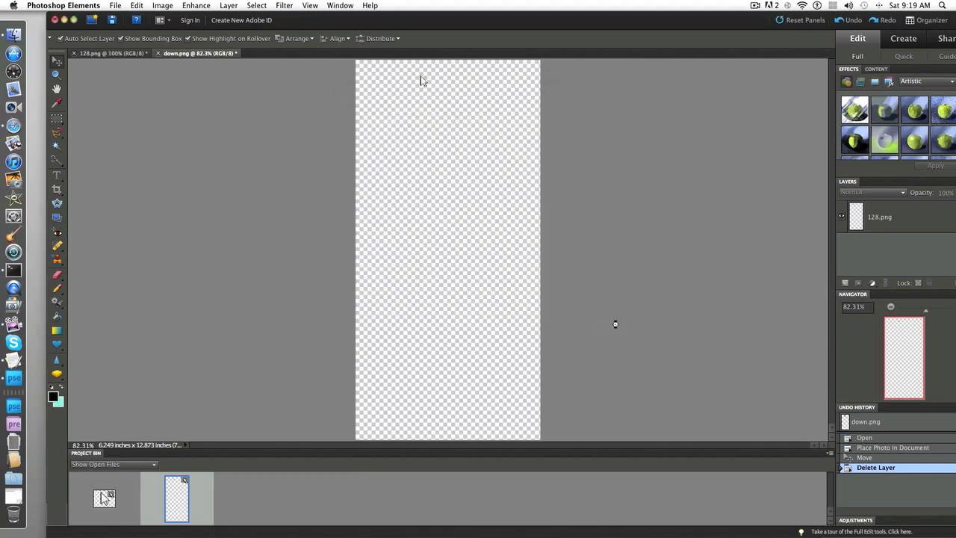
Close the 128.png document, discarding its unsaved changes
left_click(156, 53)
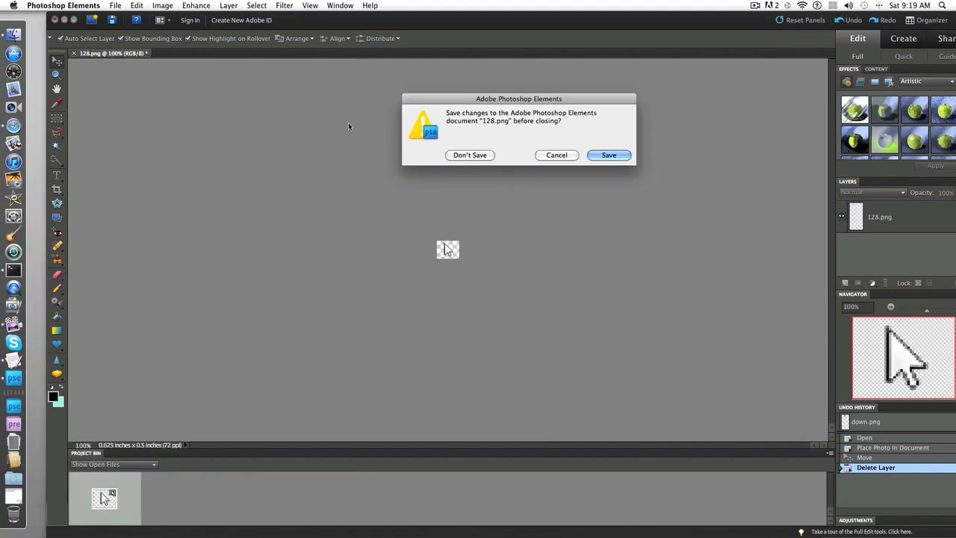
left_click(609, 155)
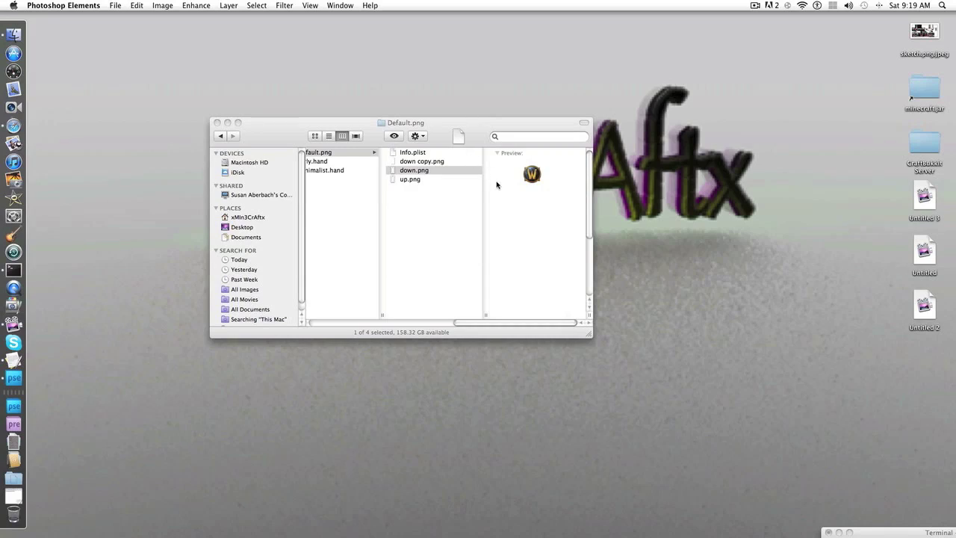
Trash the old up.png, duplicate the new down.png, and view the Trash contents
left_click(421, 161)
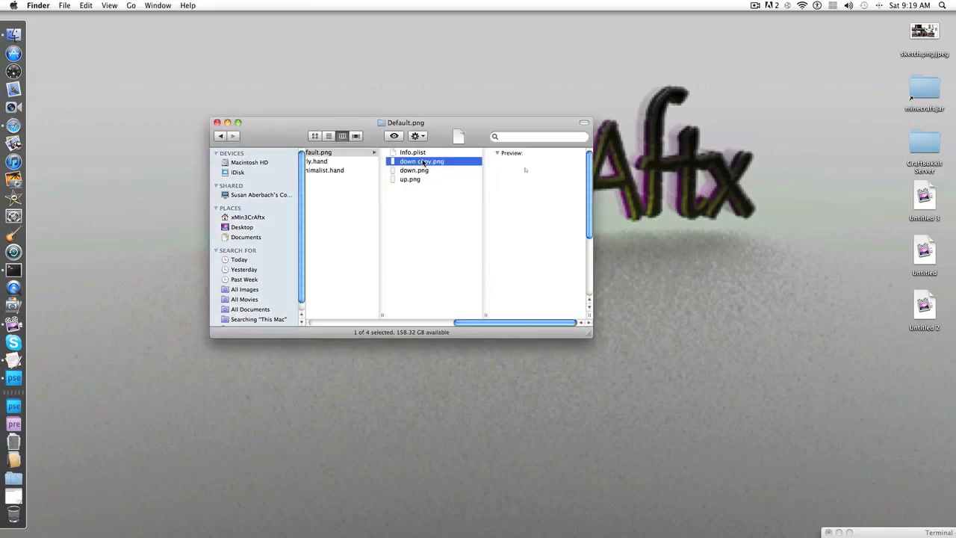
right_click(413, 169)
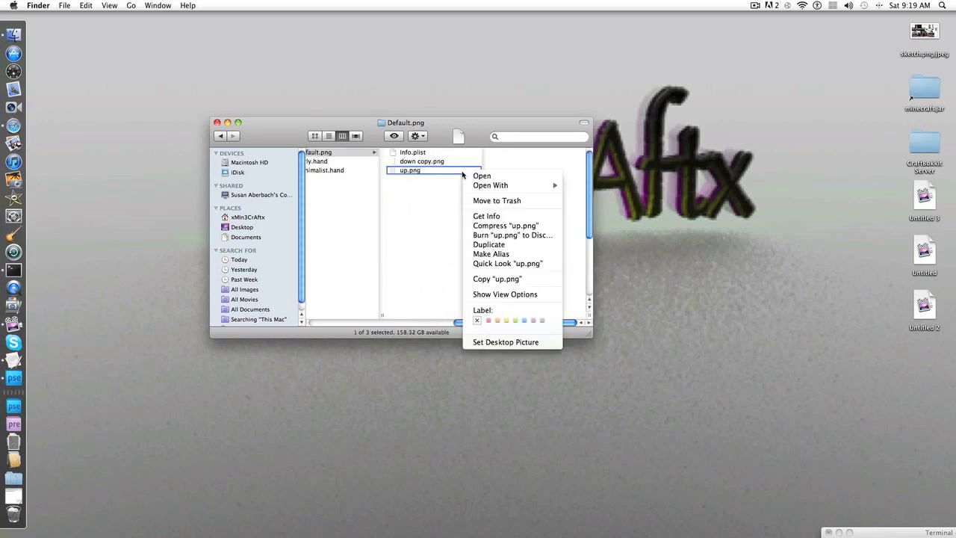
left_click(497, 200)
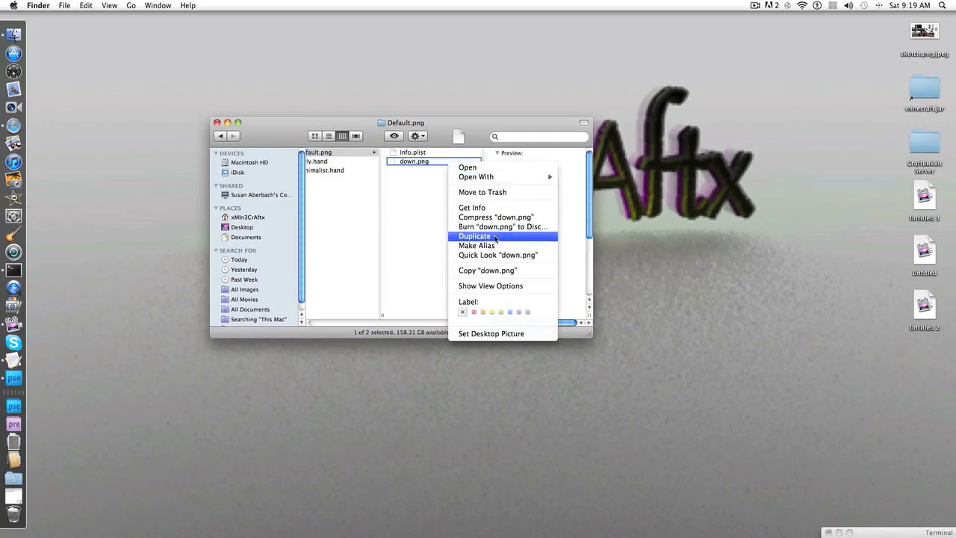
left_click(474, 236)
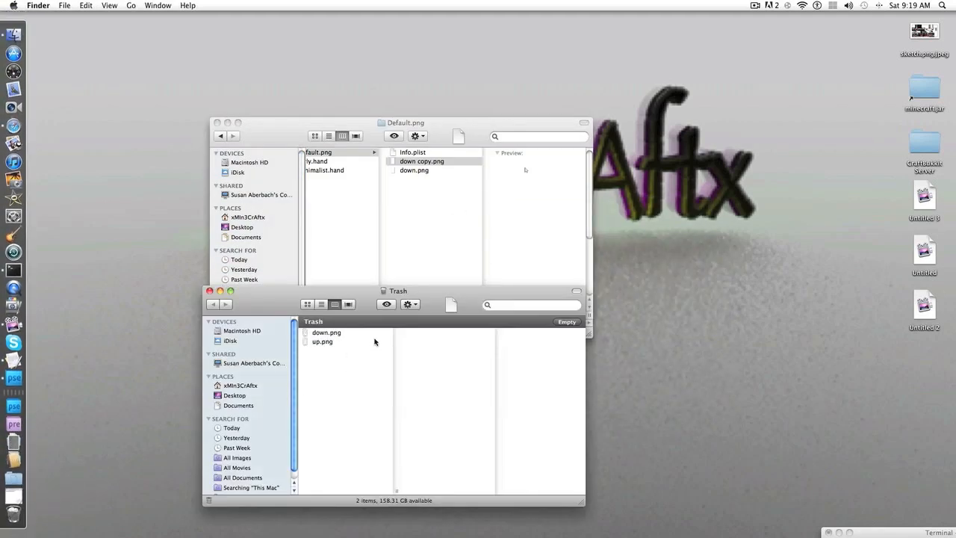
left_click(326, 332)
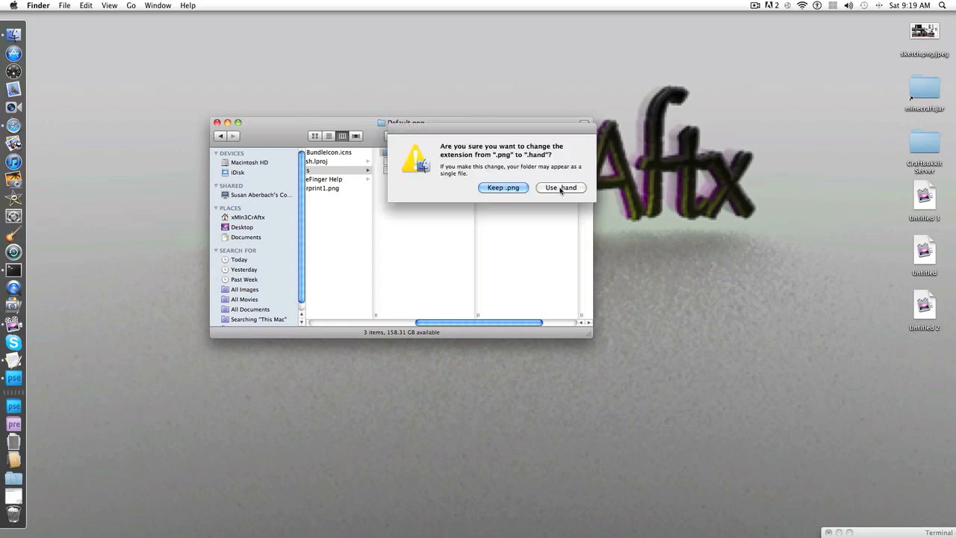
Confirm the folder's .hand extension and allow the downloaded Wow Mouse app to open
left_click(560, 187)
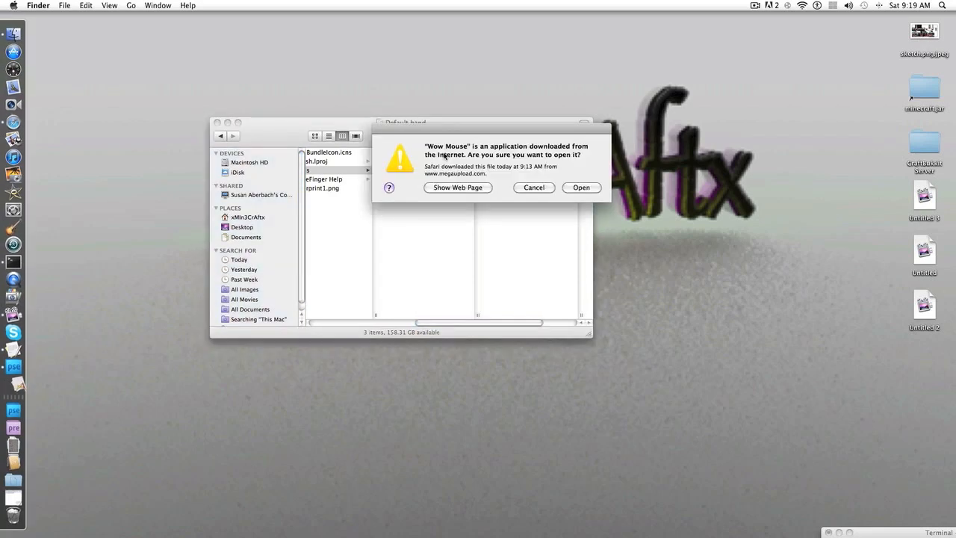
left_click(581, 187)
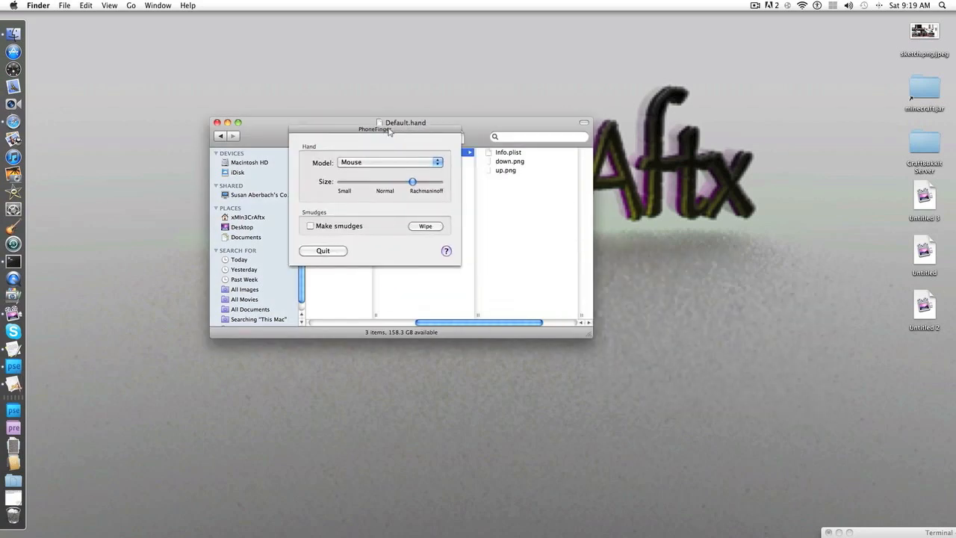
mouse_move(613, 208)
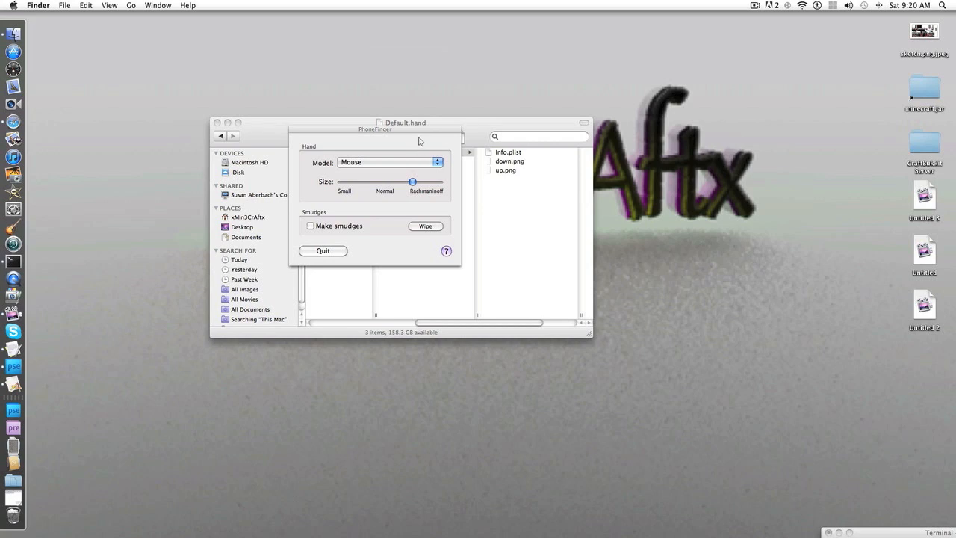
mouse_move(354, 219)
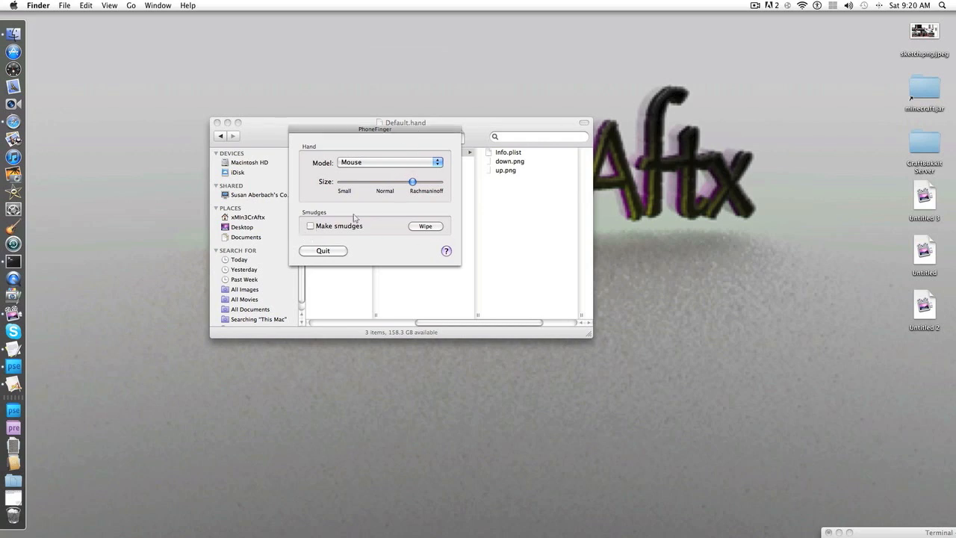
left_click_drag(412, 181, 351, 182)
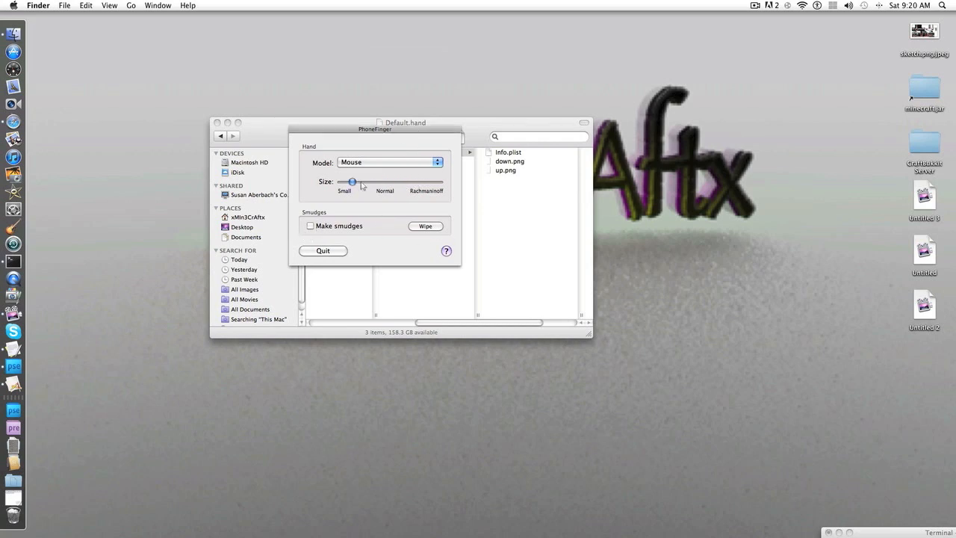
left_click_drag(351, 181, 439, 181)
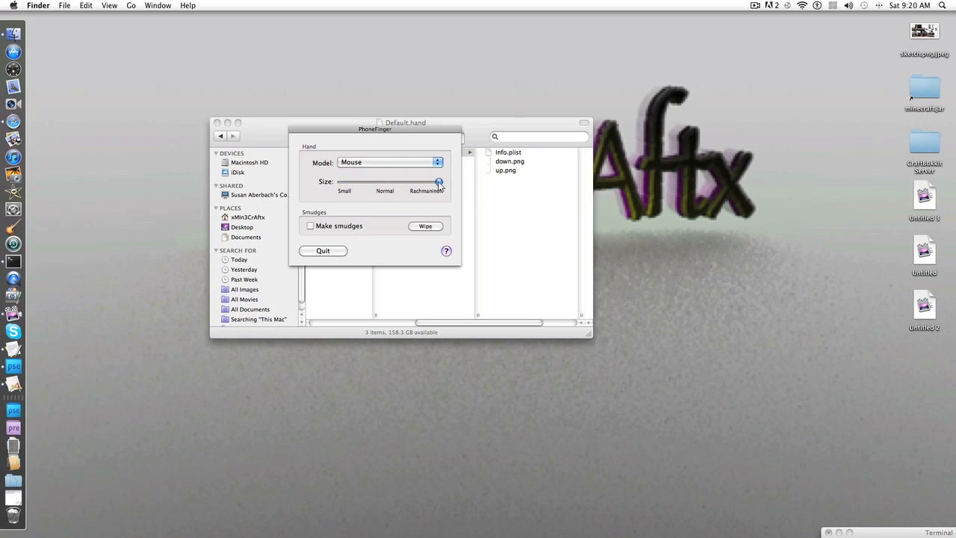
left_click_drag(439, 182, 416, 182)
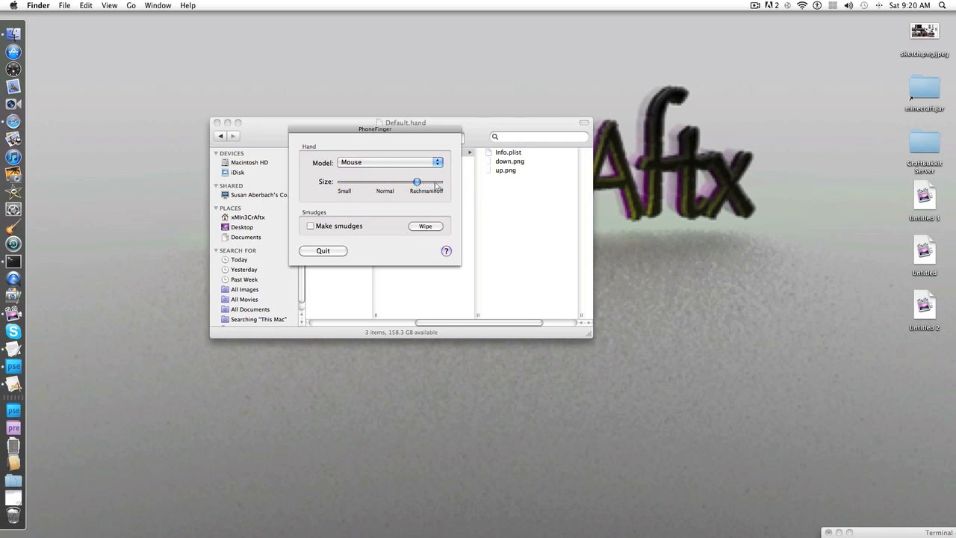
left_click(389, 162)
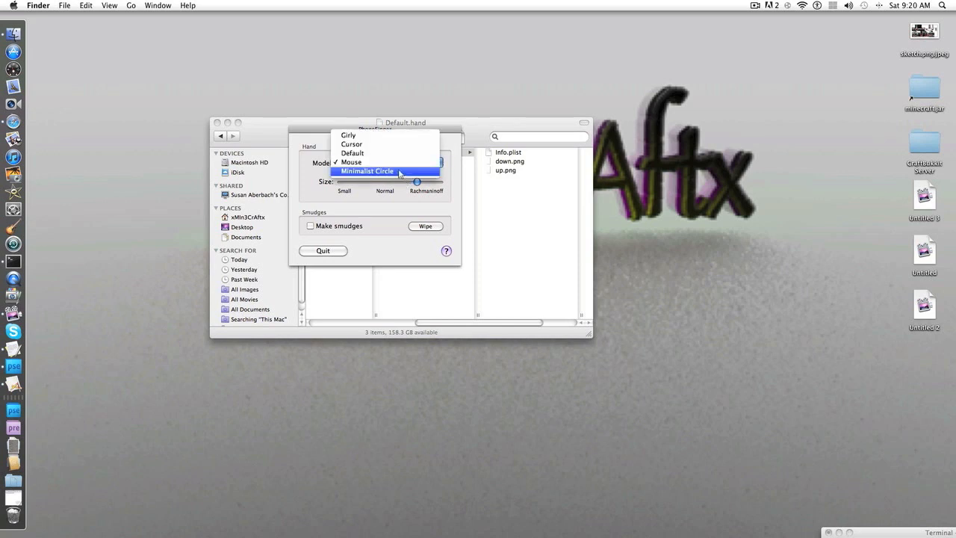
left_click(351, 162)
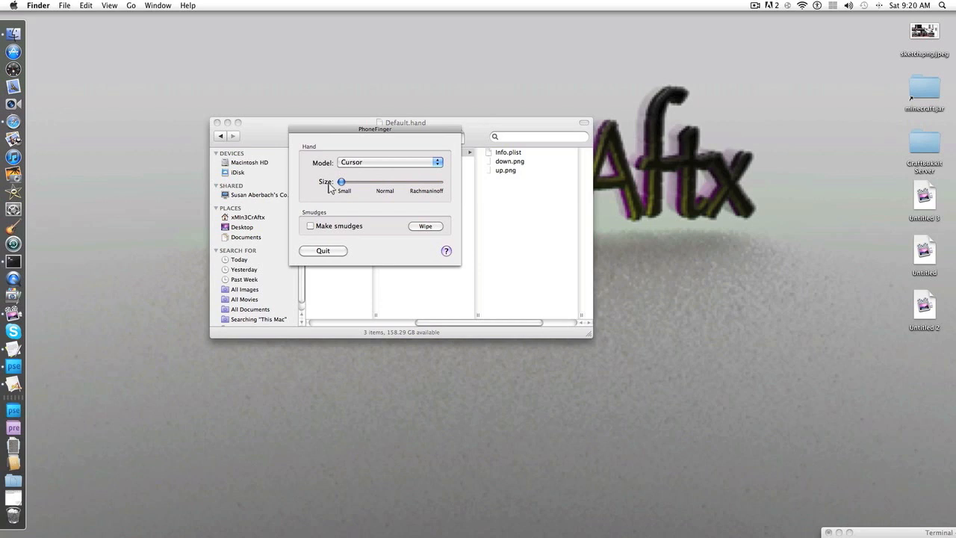
left_click_drag(342, 181, 436, 182)
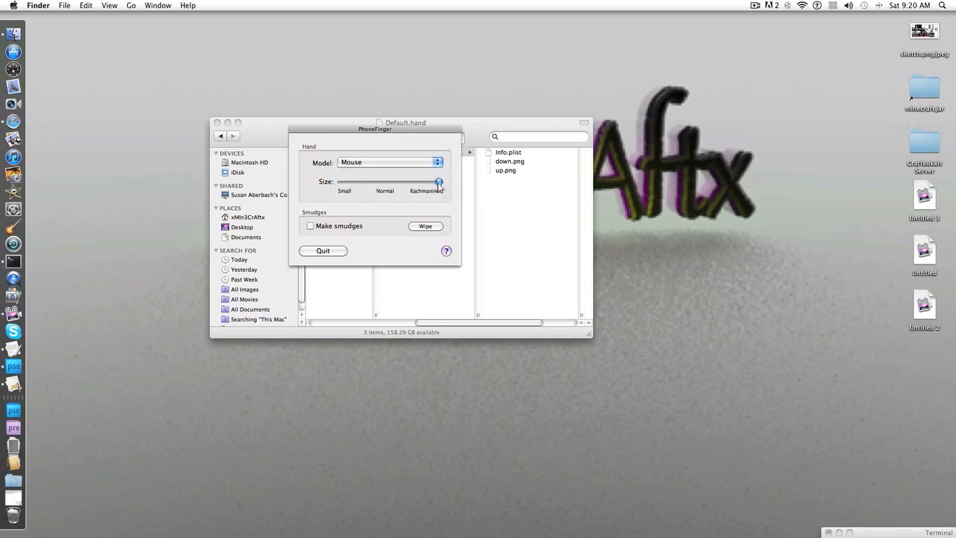
left_click_drag(438, 181, 377, 181)
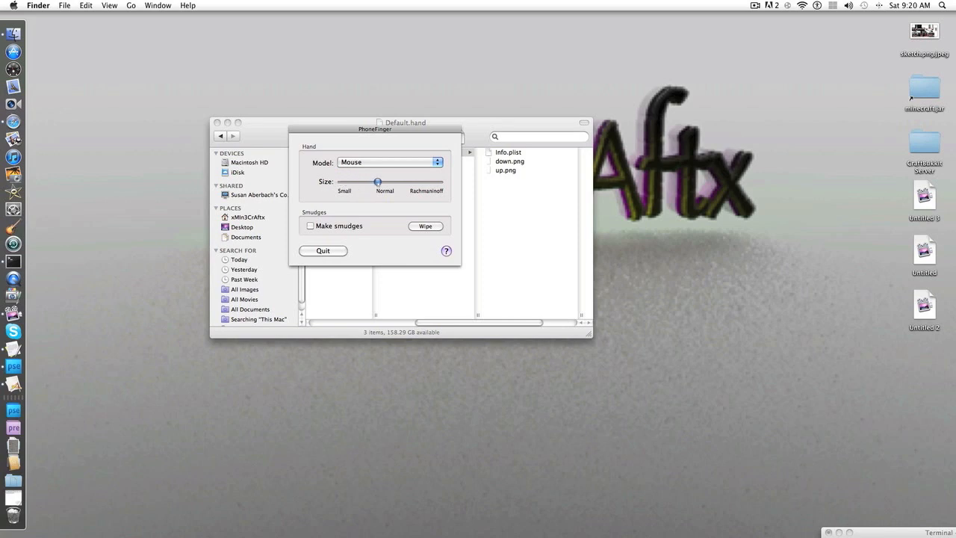
left_click_drag(377, 181, 414, 181)
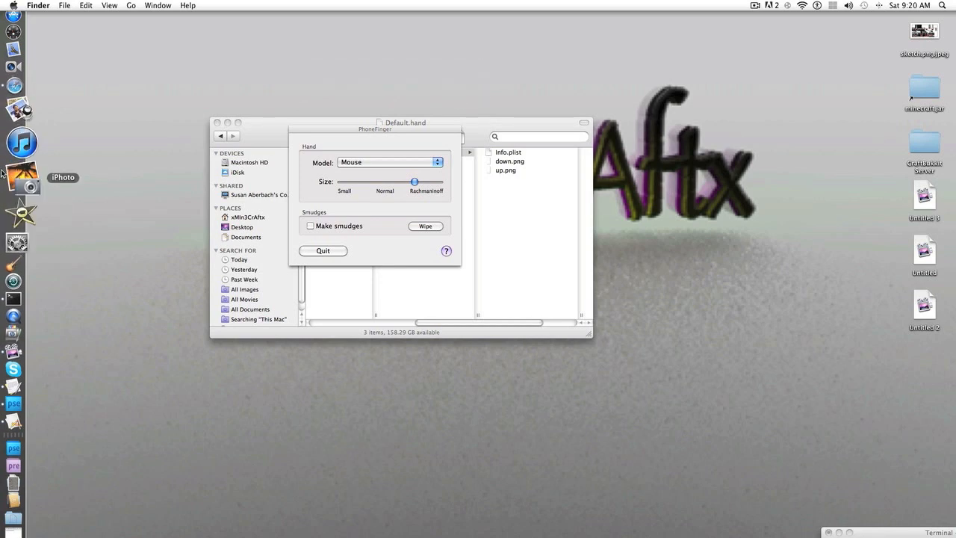
mouse_move(18, 132)
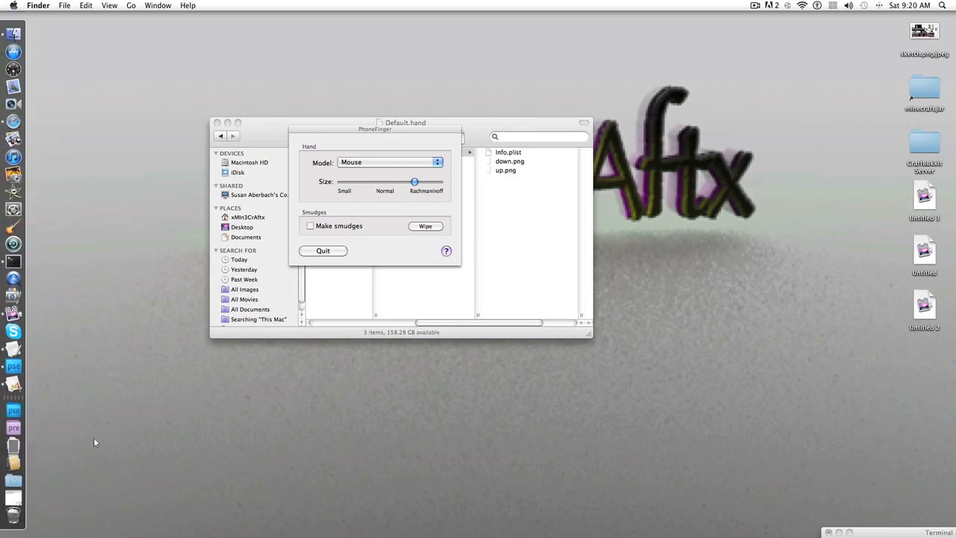
mouse_move(451, 168)
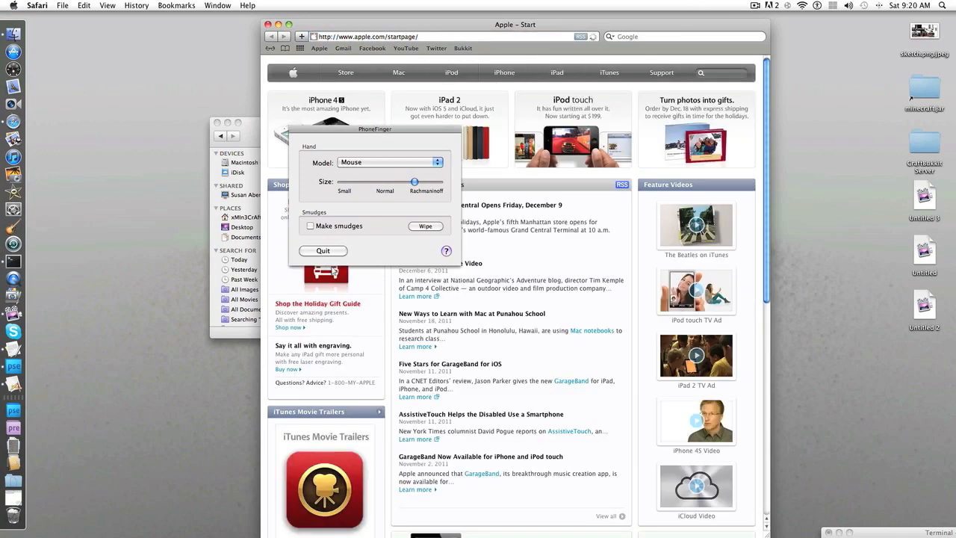
mouse_move(758, 6)
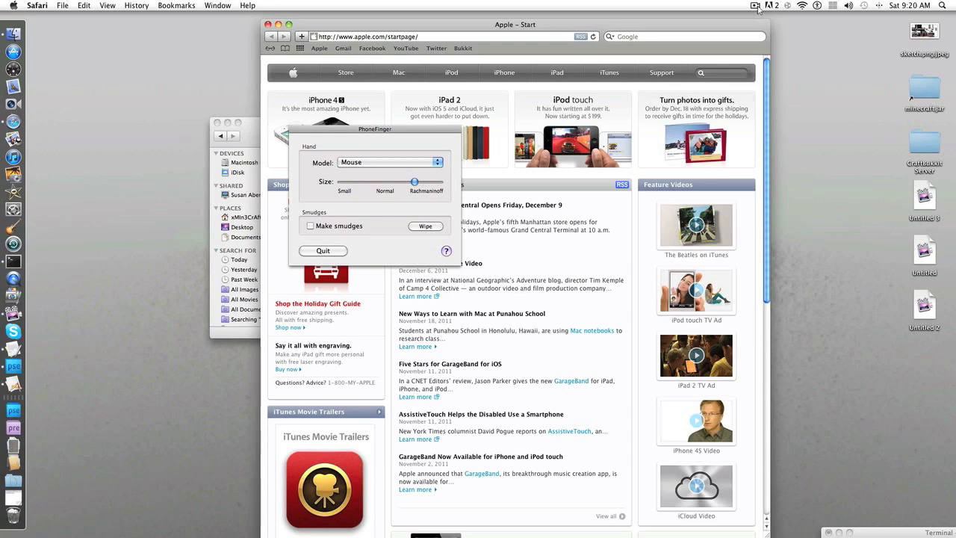
Bring Safari to the front showing the Apple start page
left_click(752, 6)
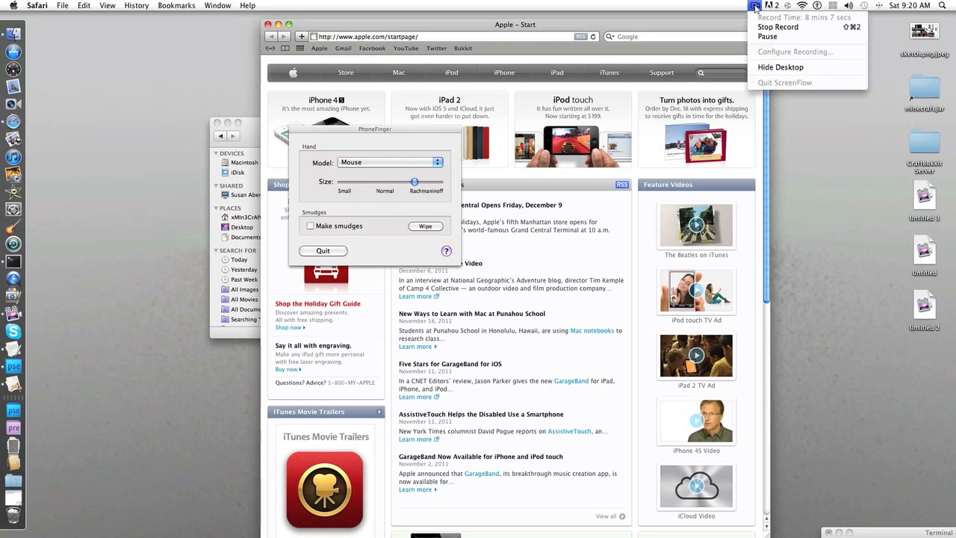